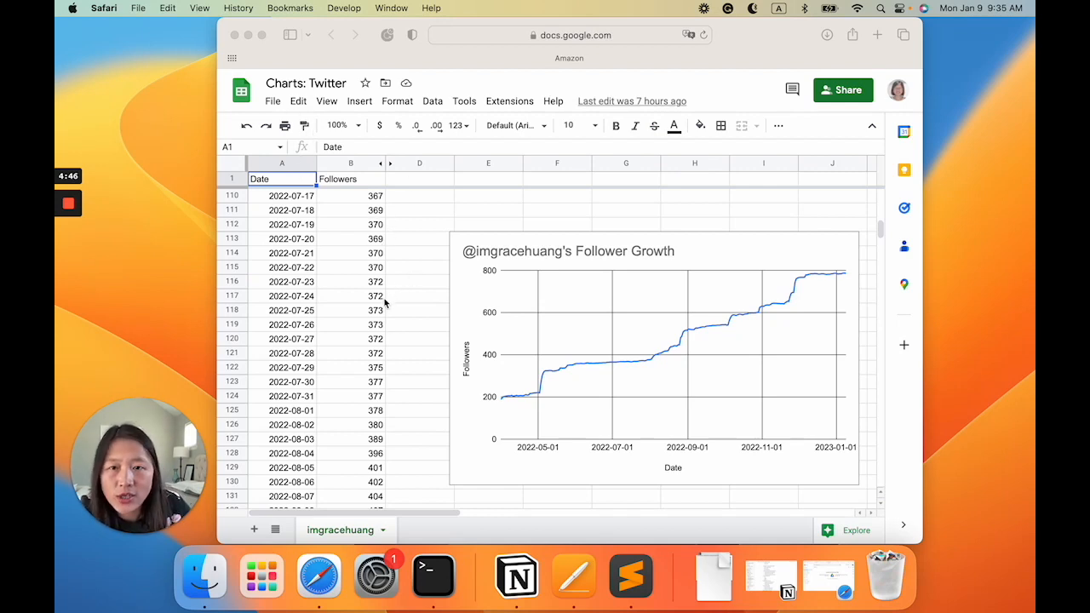
mouse_move(292, 317)
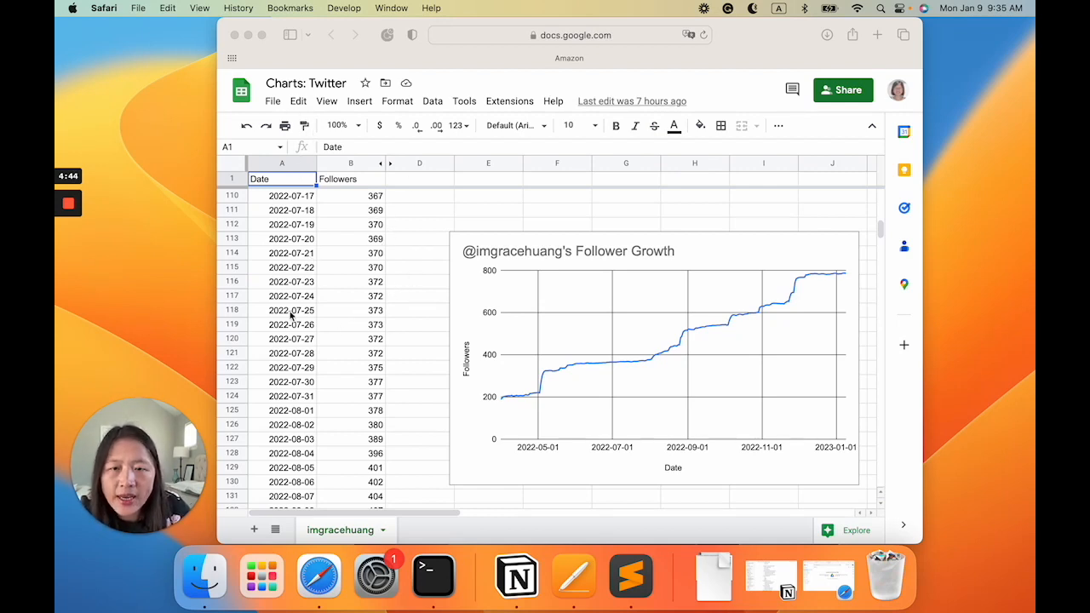
- Create a new blank Google Sheets spreadsheet from Google Drive's New menu
scroll(down, 3)
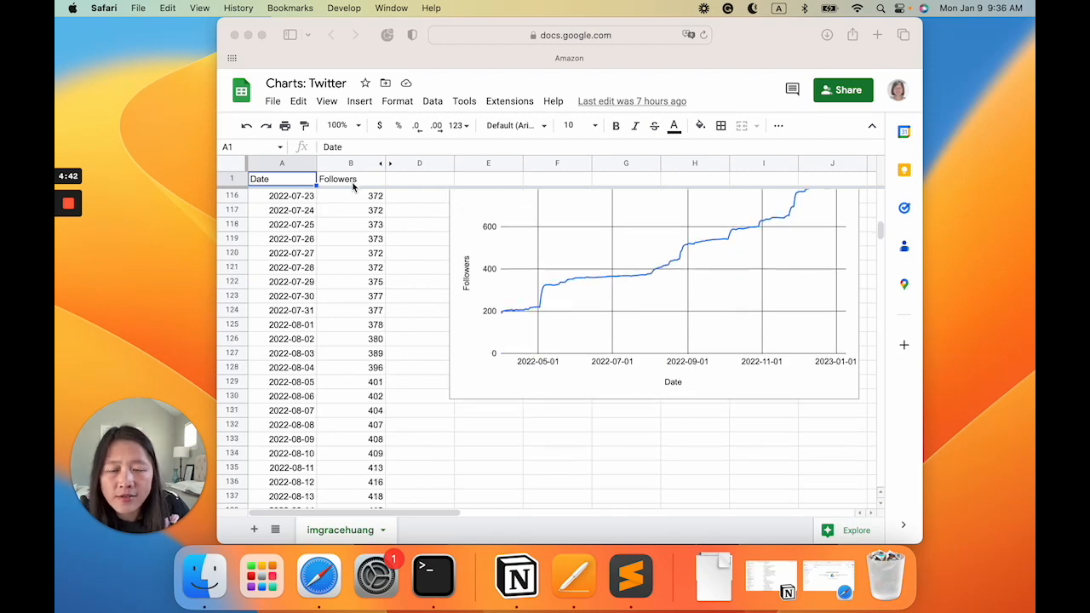
mouse_move(668, 436)
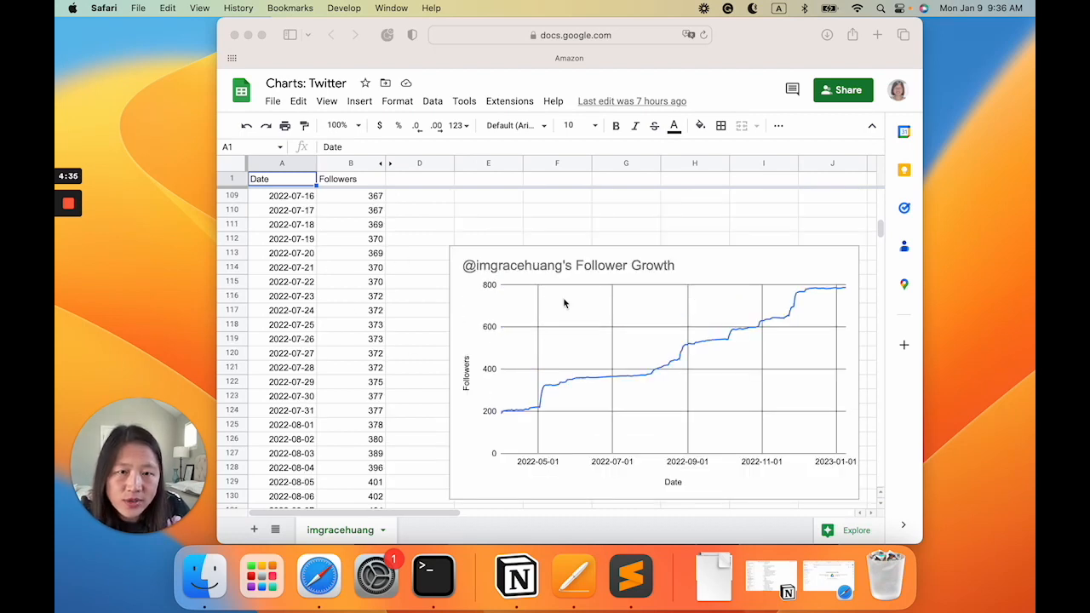
mouse_move(585, 454)
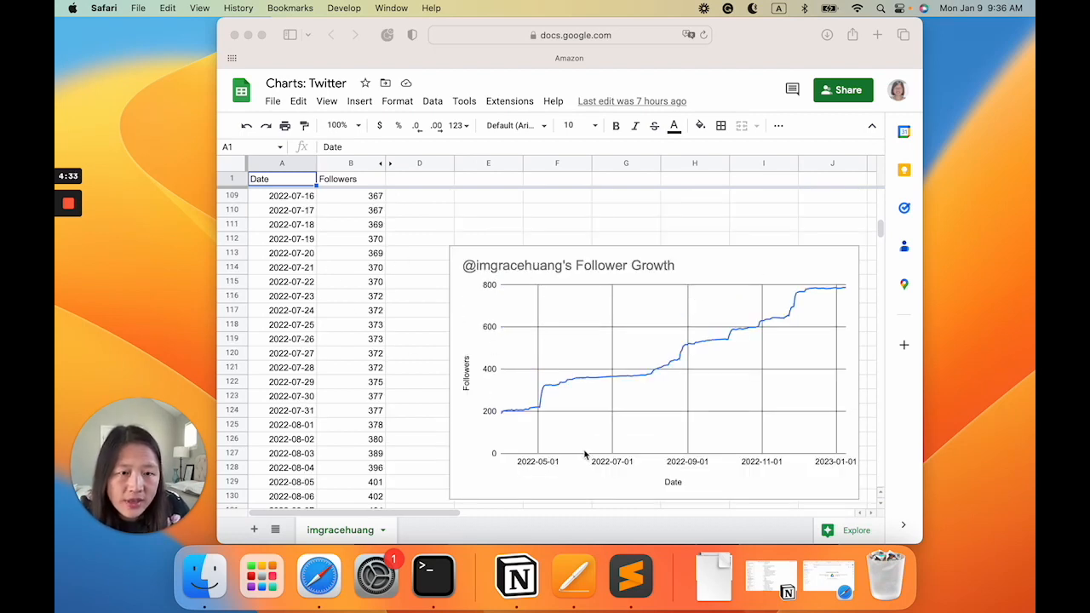
mouse_move(501, 426)
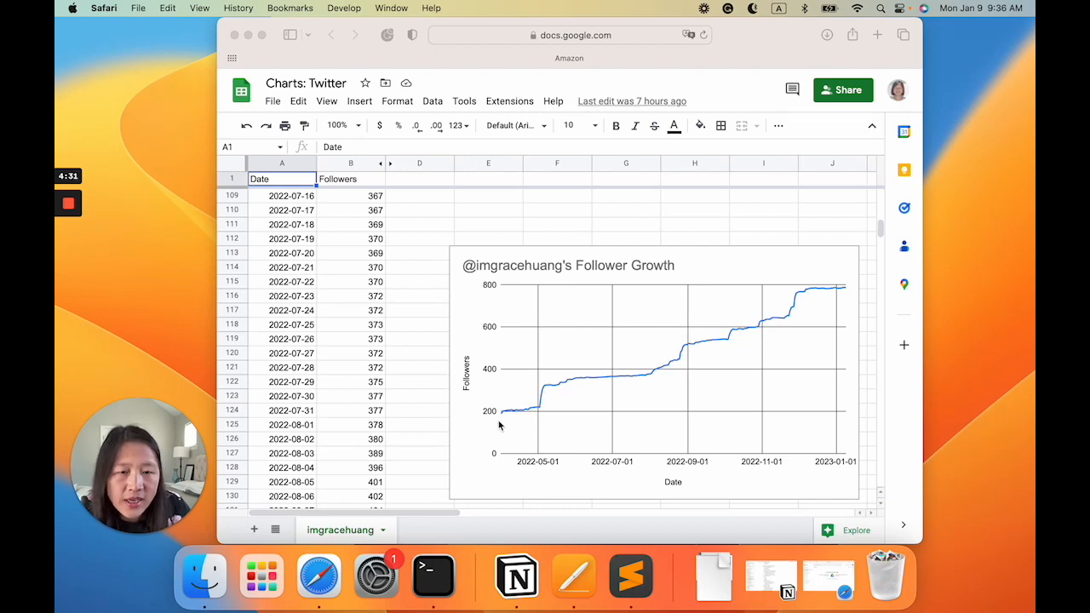
mouse_move(555, 410)
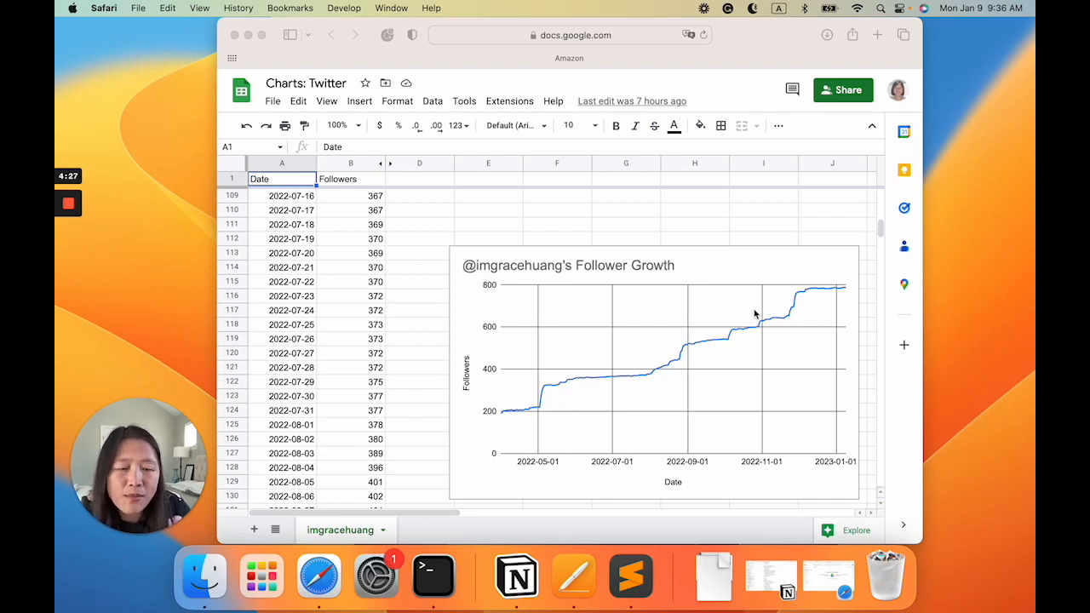
mouse_move(672, 366)
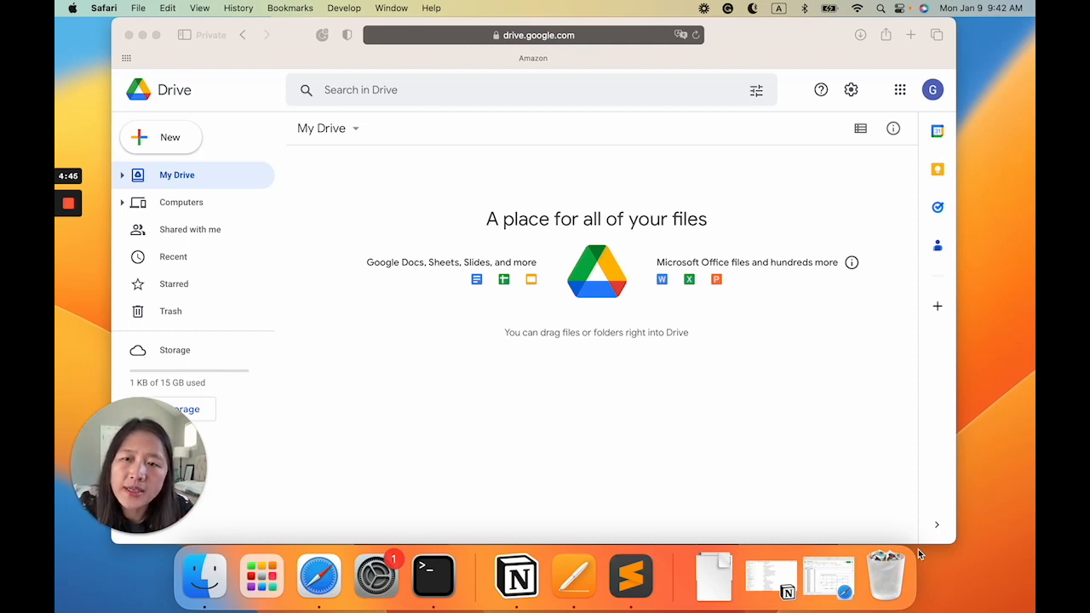
mouse_move(848, 410)
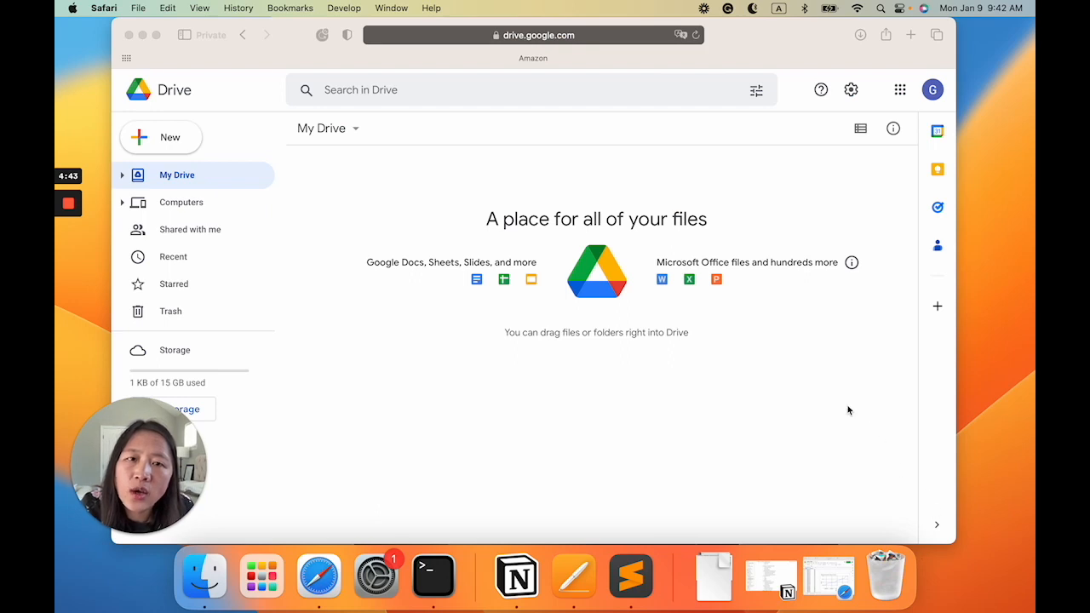
mouse_move(249, 155)
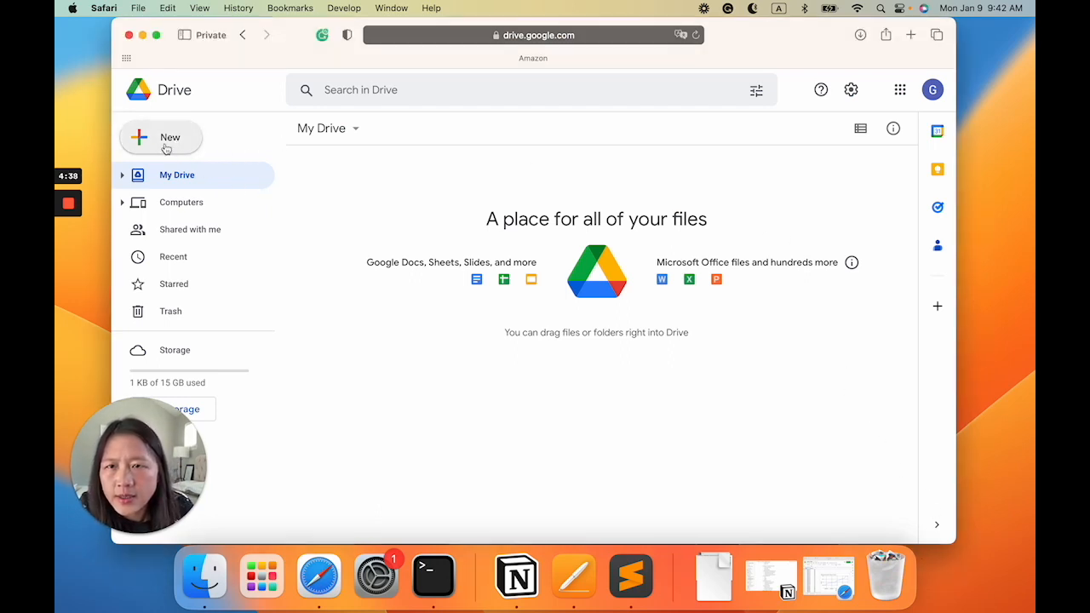
click(161, 137)
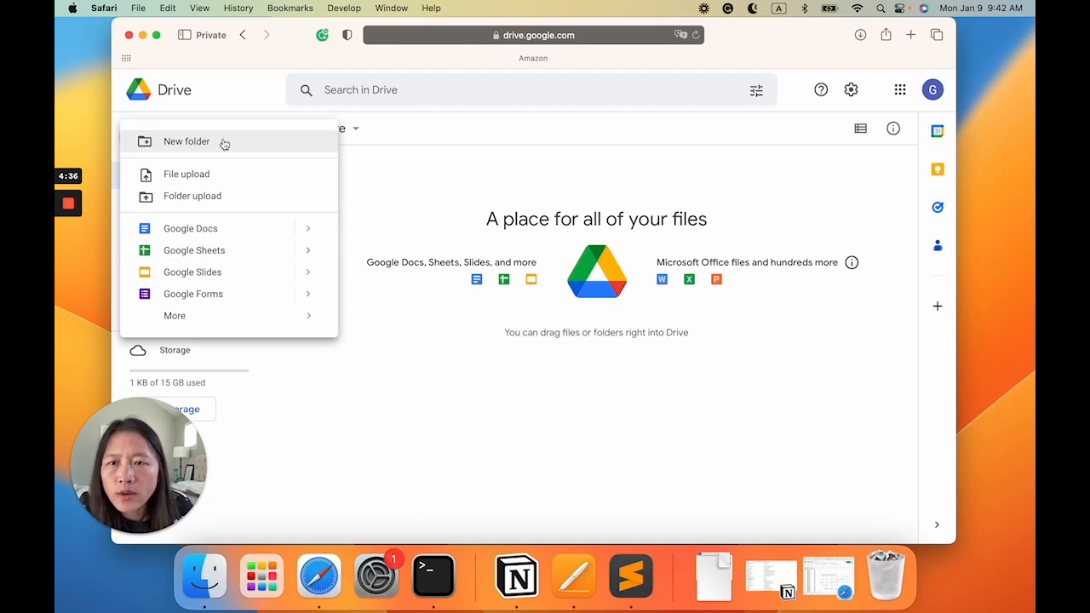
mouse_move(270, 250)
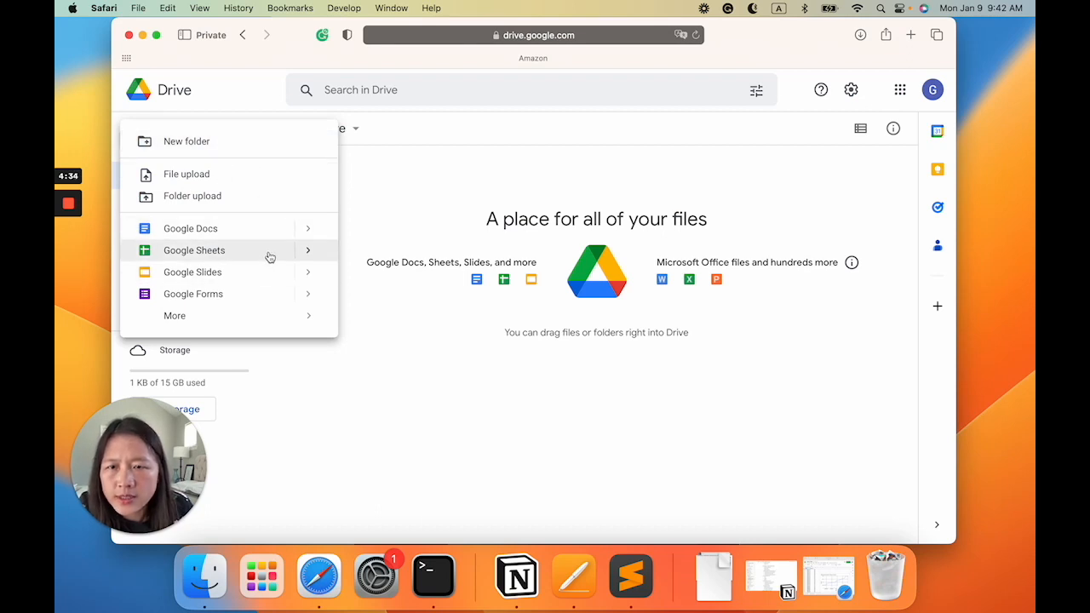
click(195, 250)
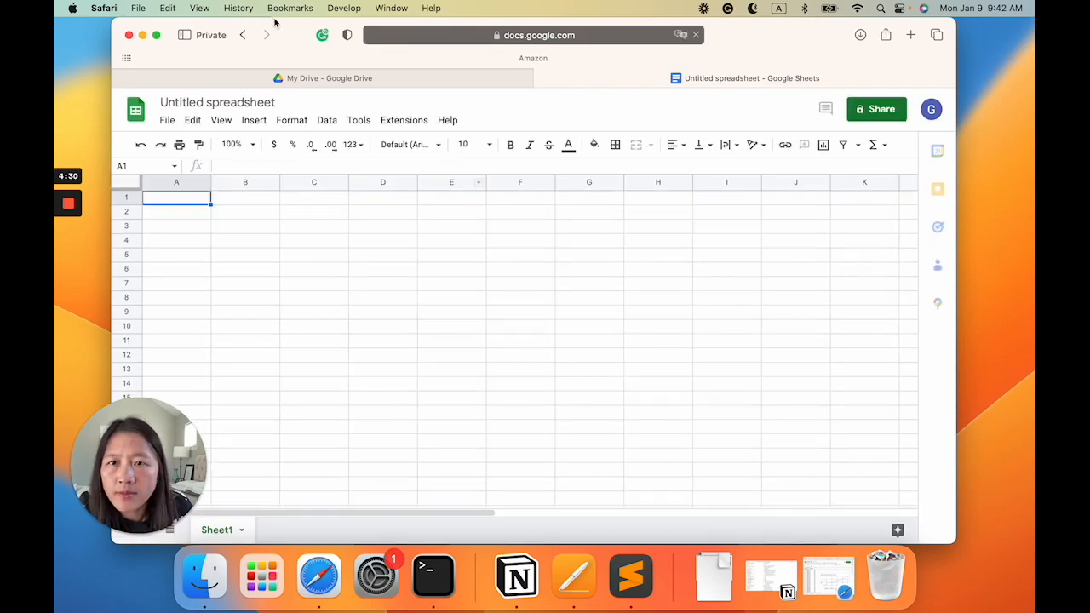
- Title the spreadsheet 'Twitter Follower Tracker' and rename the Sheet1 tab to '_example'
click(217, 103)
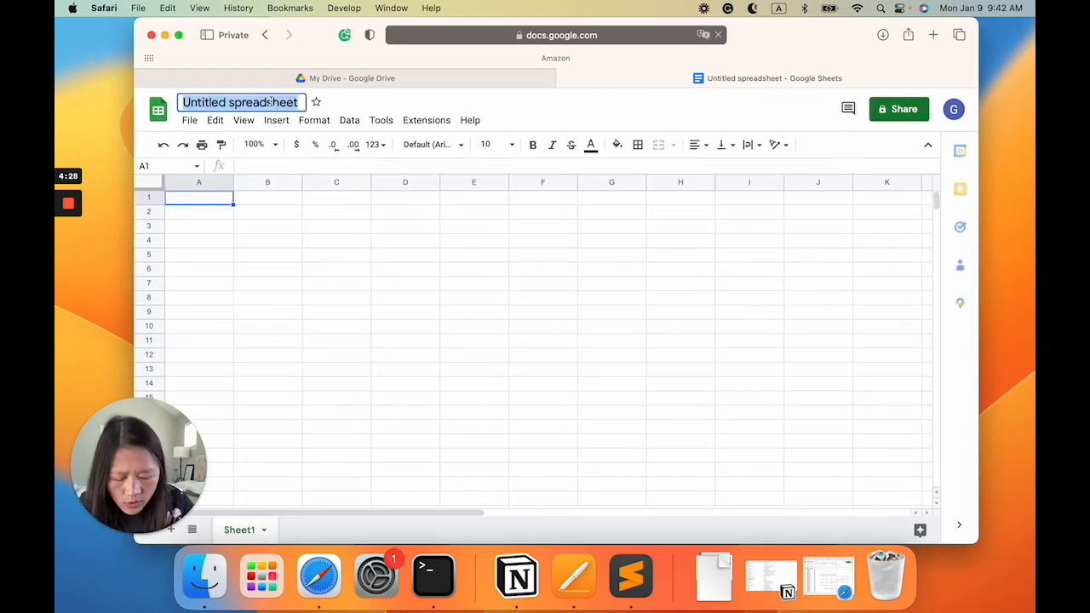
text(Twitter Follower Tracker)
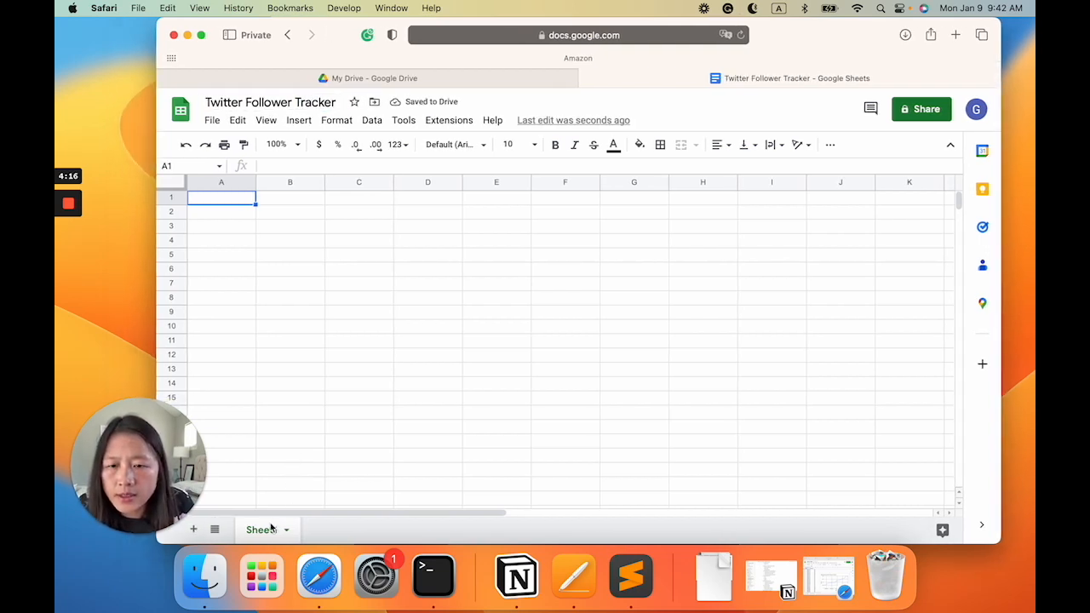
double_click(261, 530)
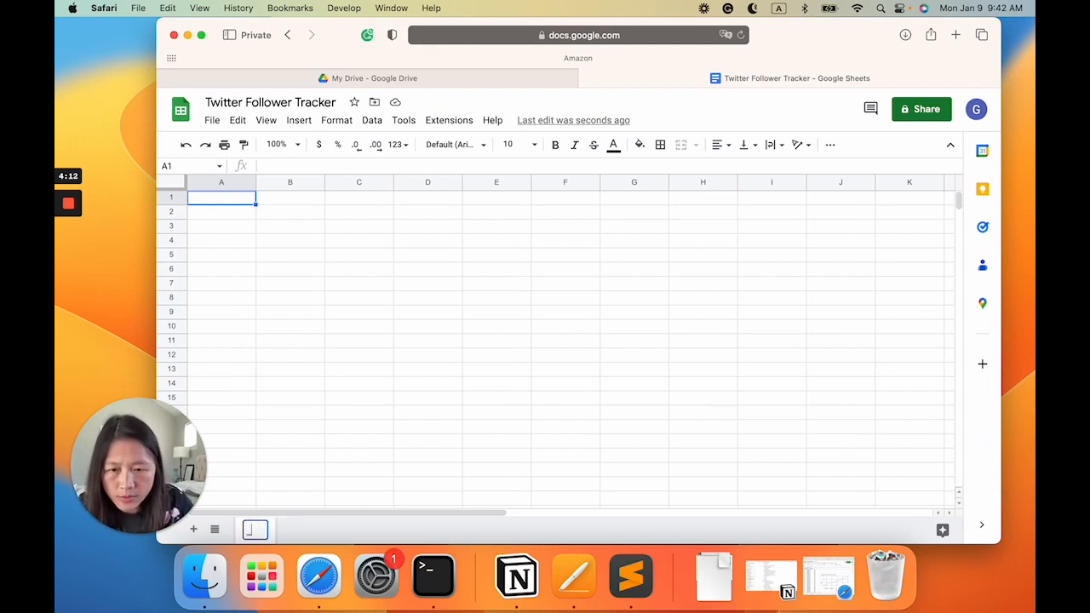
text(example)
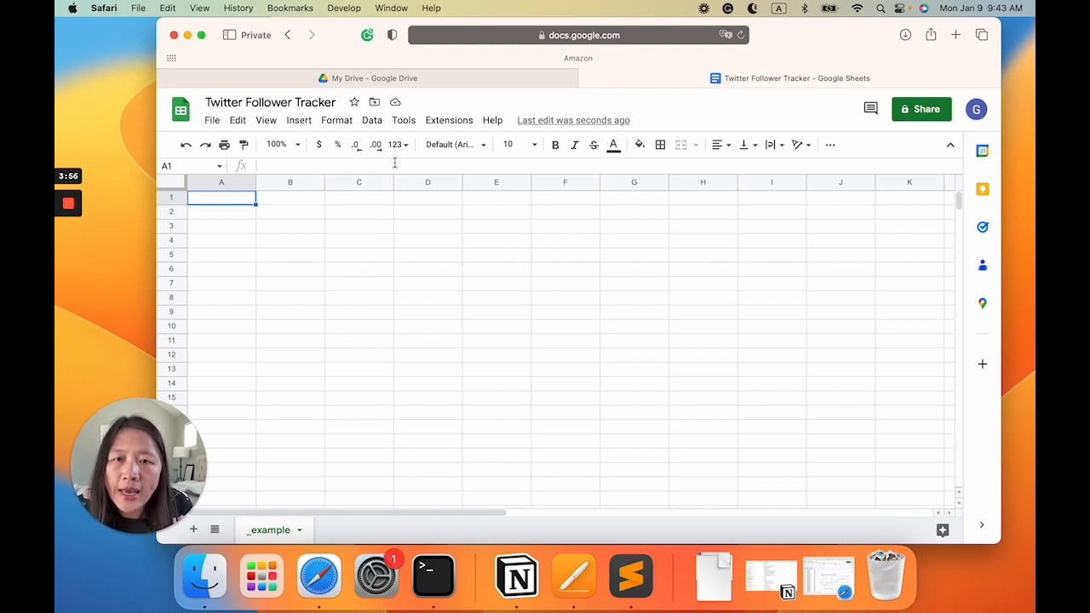
mouse_move(403, 120)
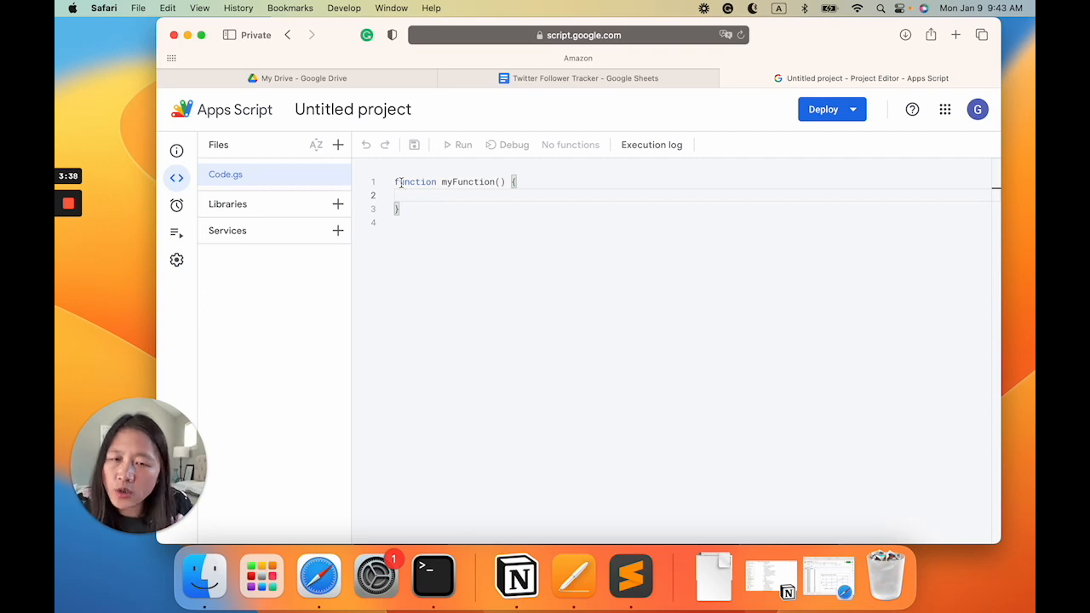
- Place the cursor inside the empty starter function in Code.gs
click(405, 195)
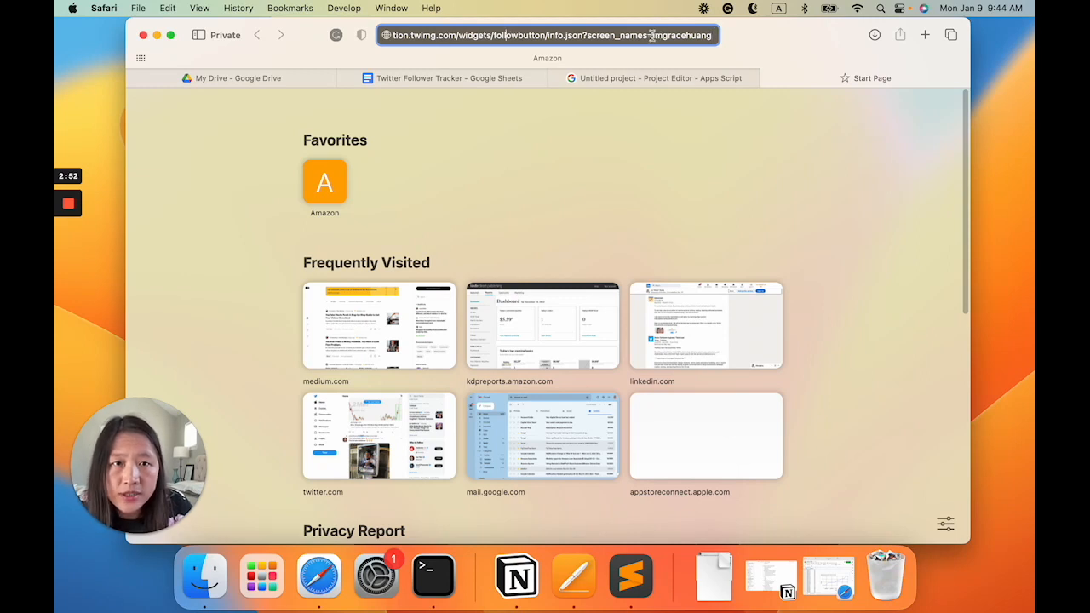
- Select the follower-info endpoint address in Safari, then switch over to Xcode
double_click(681, 35)
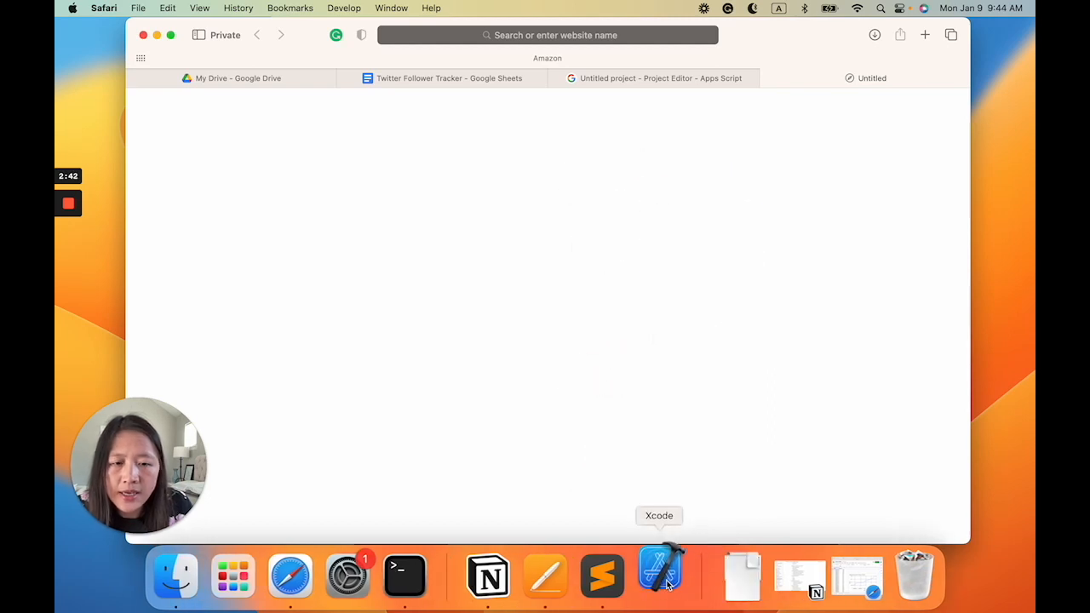
click(660, 575)
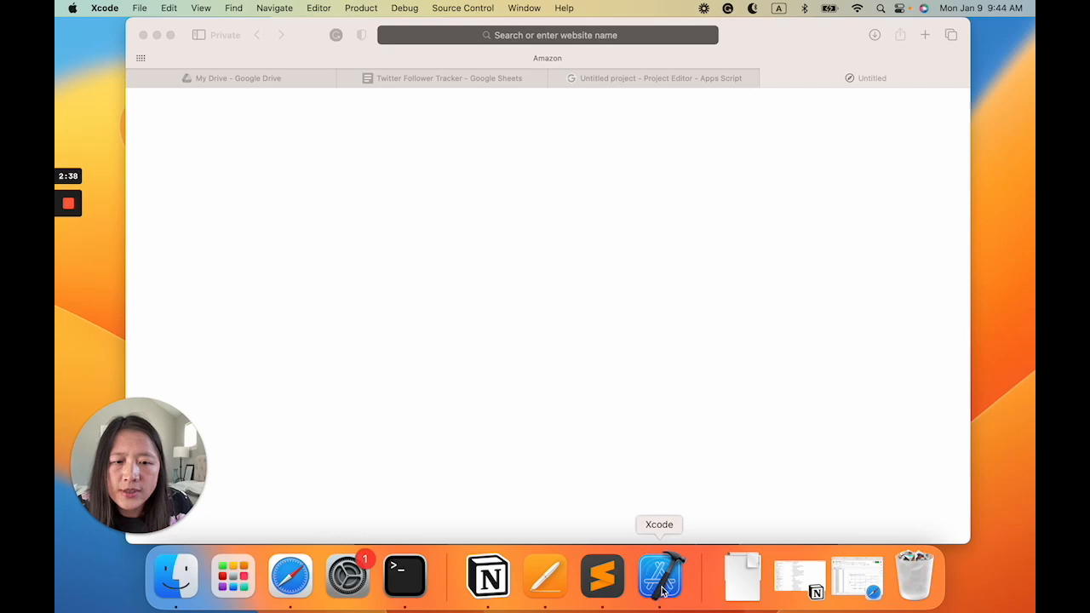
- Open json.json in Xcode and highlight the name field and followers_count 787
click(658, 575)
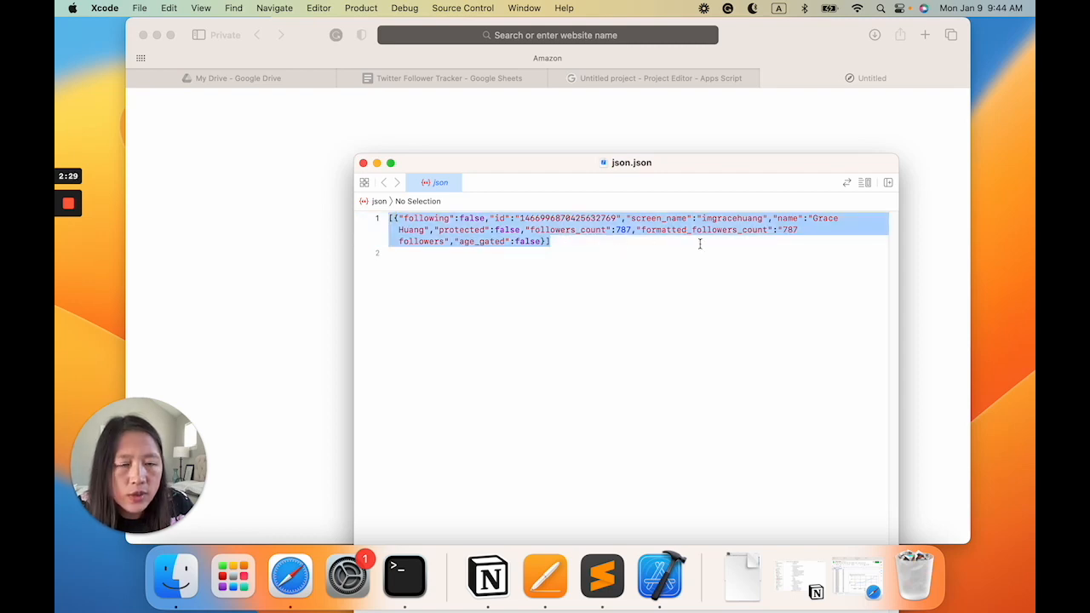
double_click(732, 218)
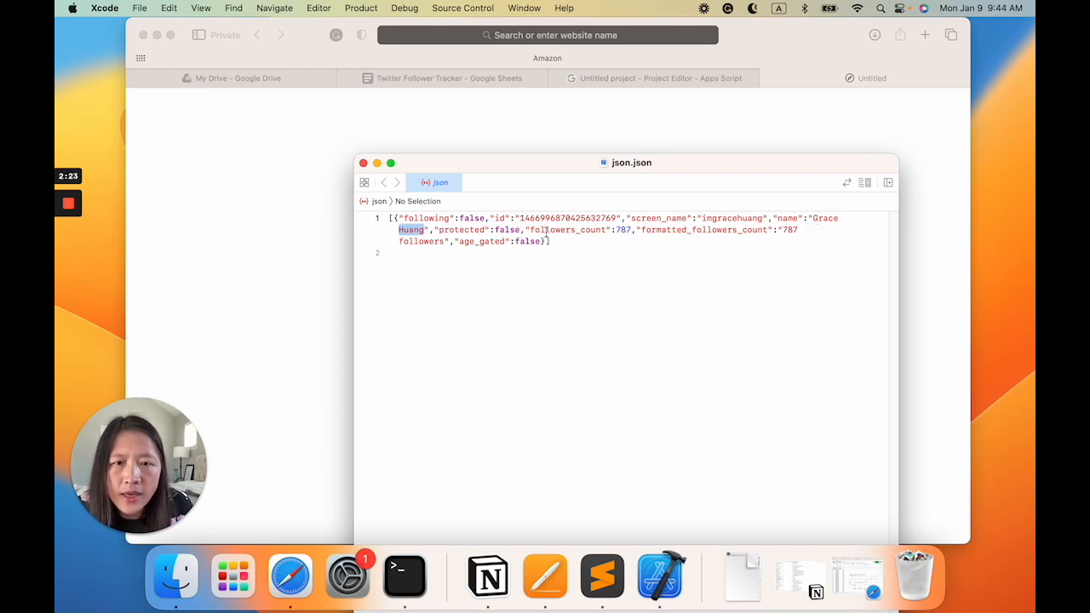
double_click(567, 230)
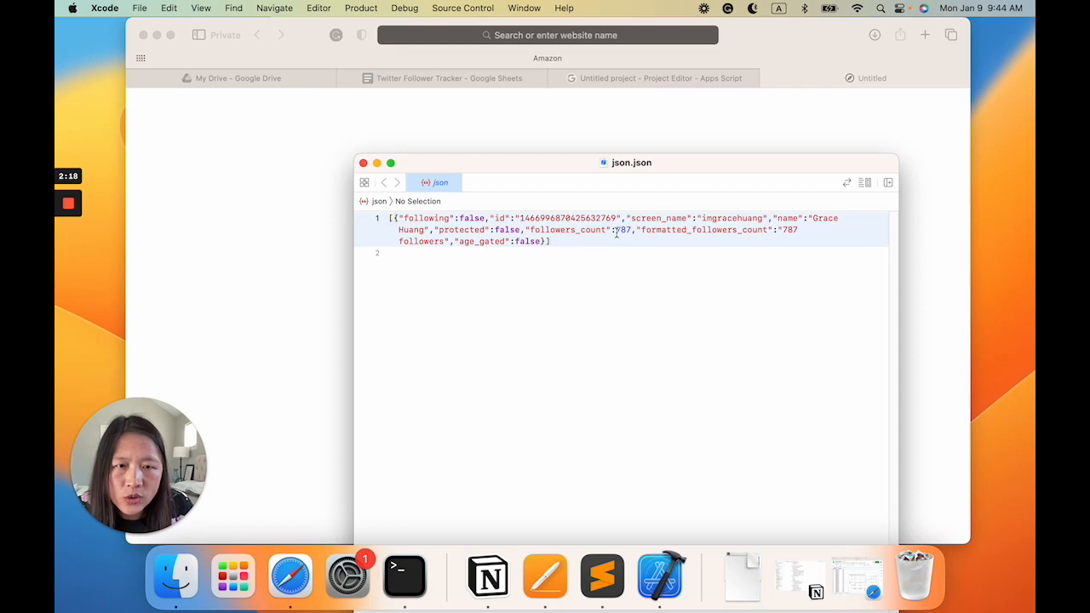
double_click(623, 230)
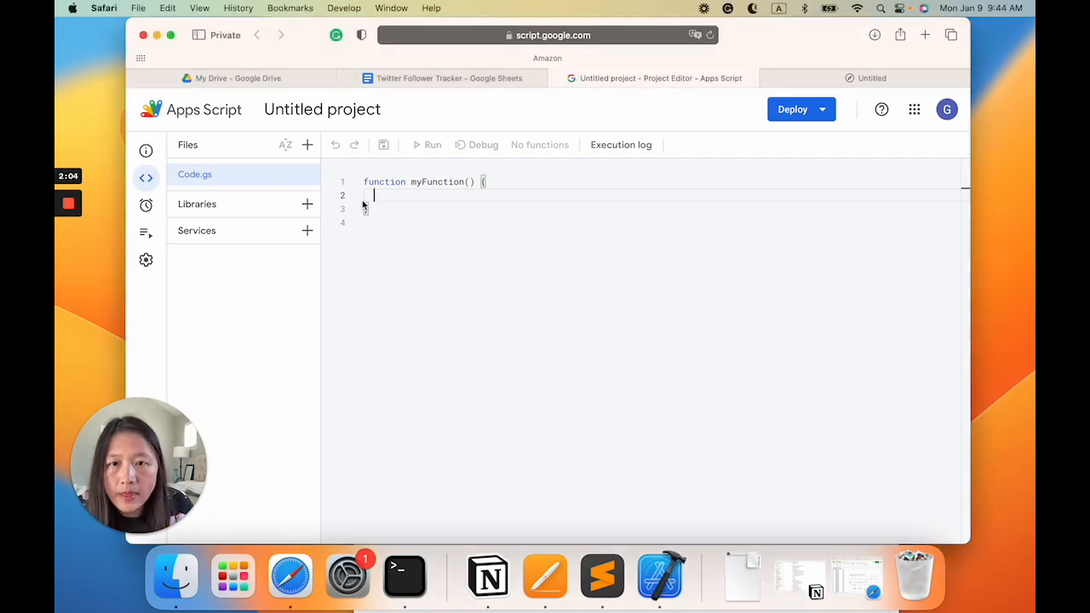
- Replace the starter code with the follower-tracking script, setting sheetName to '_example'
key(cmd+a)
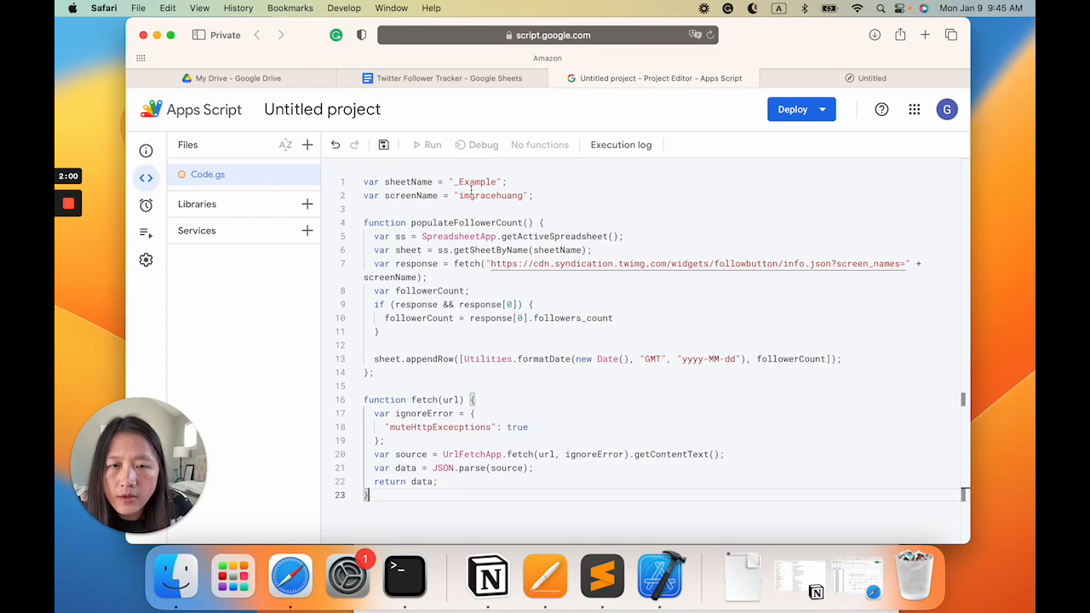
text(_example)
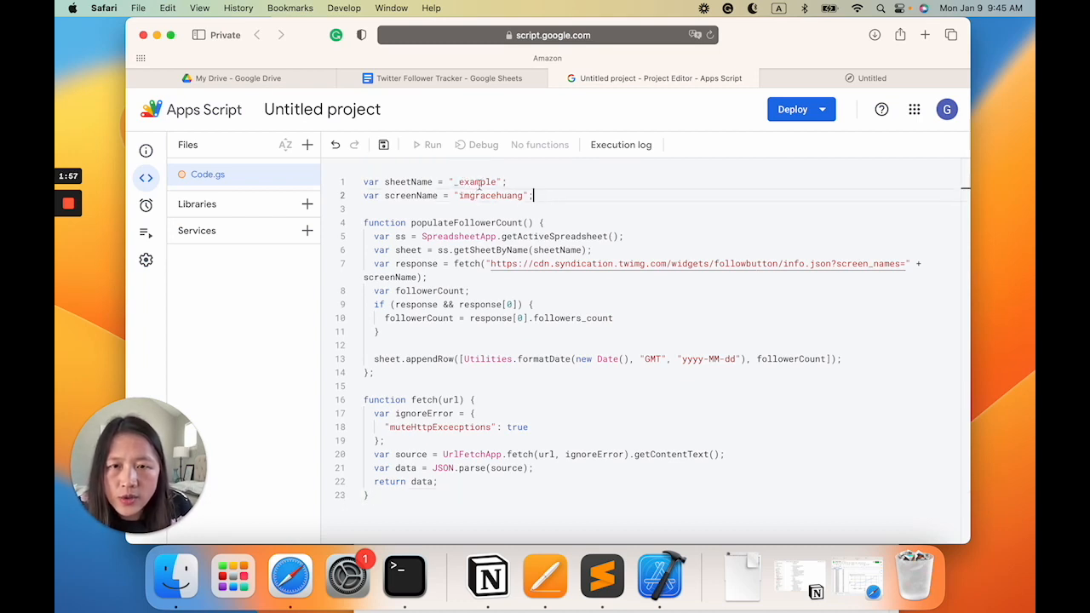
triple_click(433, 181)
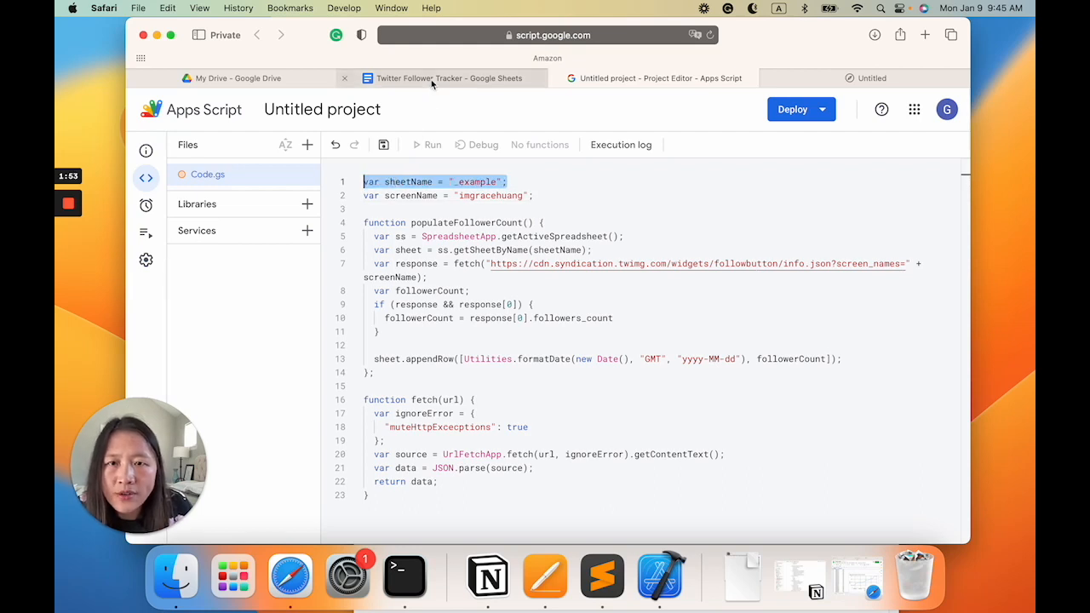
click(447, 78)
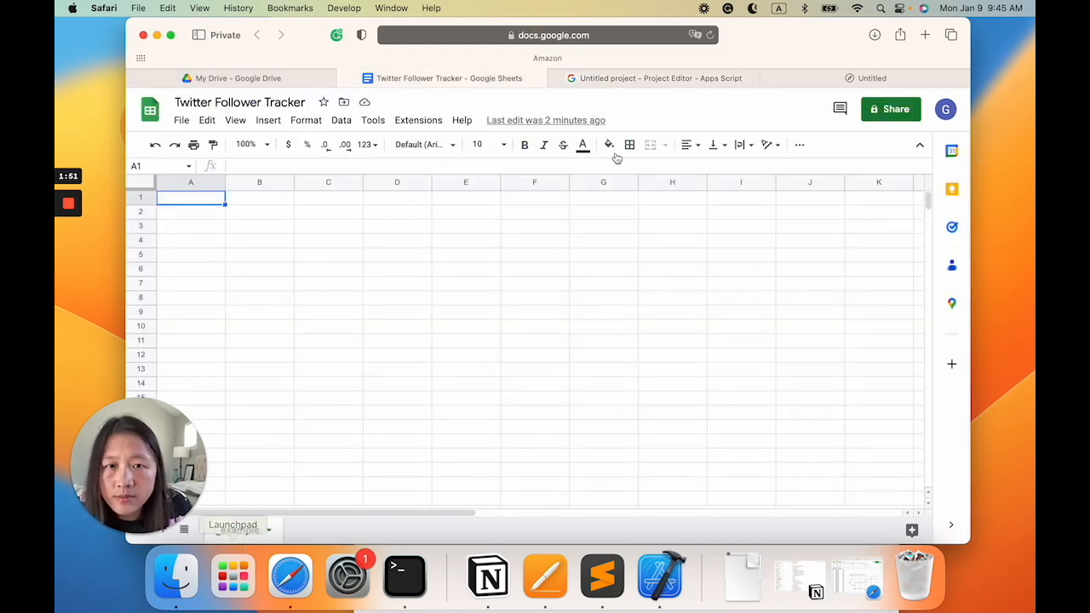
click(653, 77)
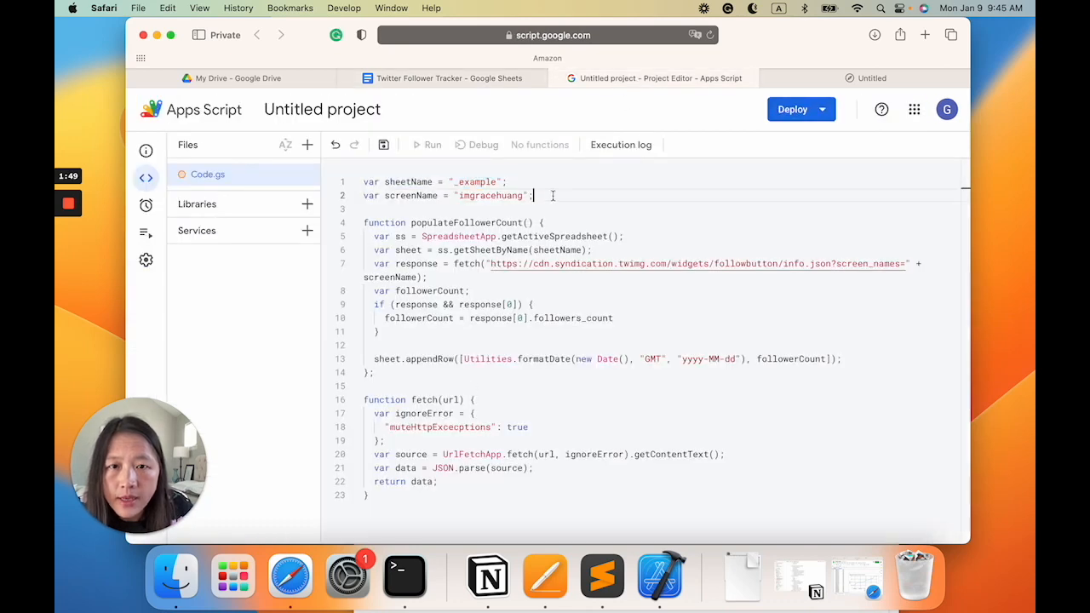
double_click(491, 195)
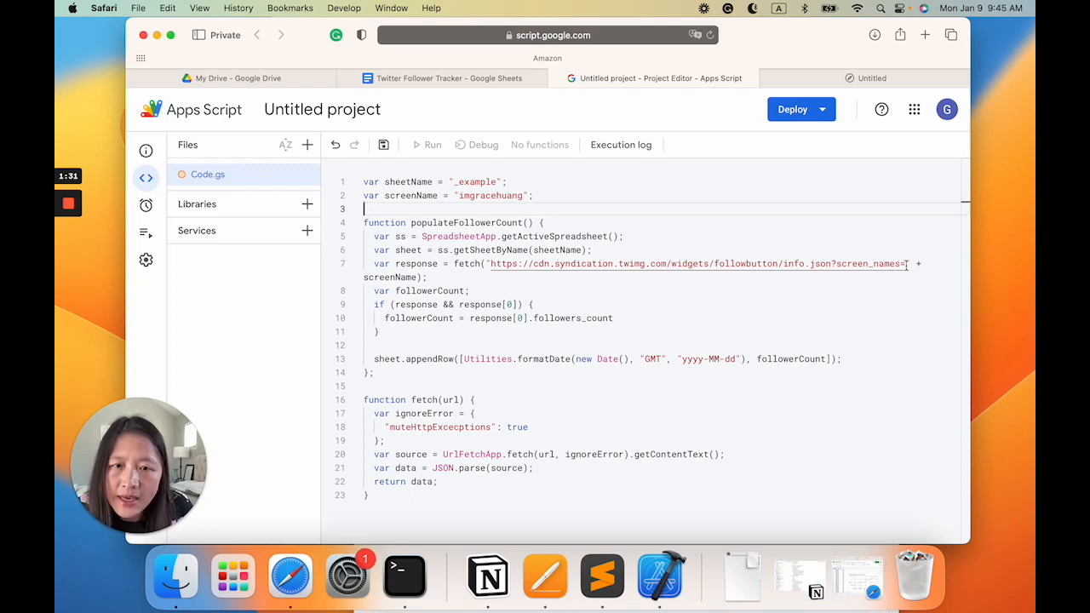
mouse_move(620, 340)
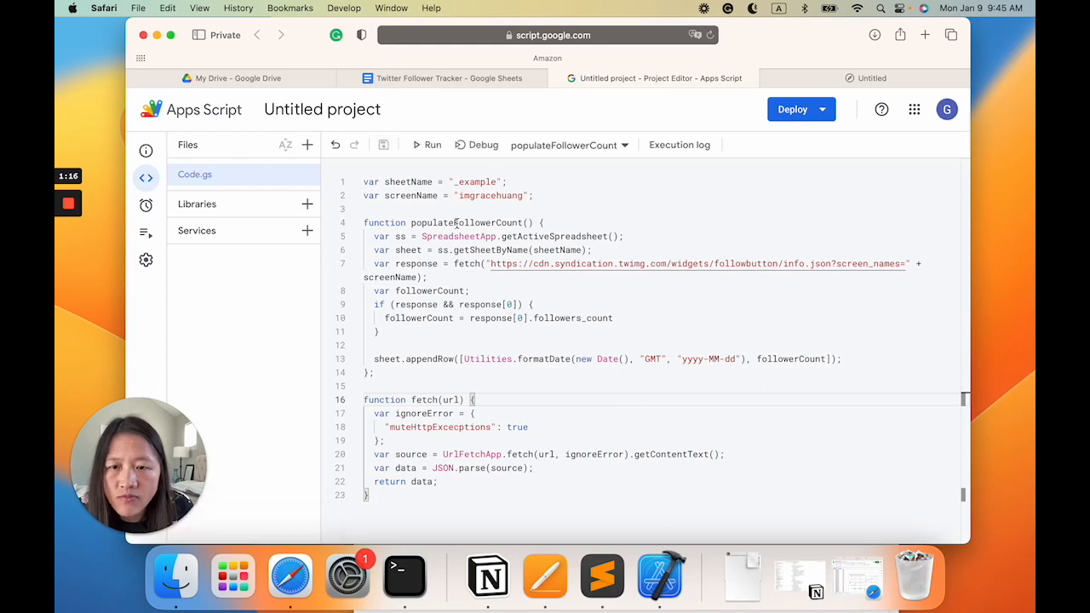
- Run populateFollowerCount, allow the unverified project's permissions, and confirm execution completed
click(432, 145)
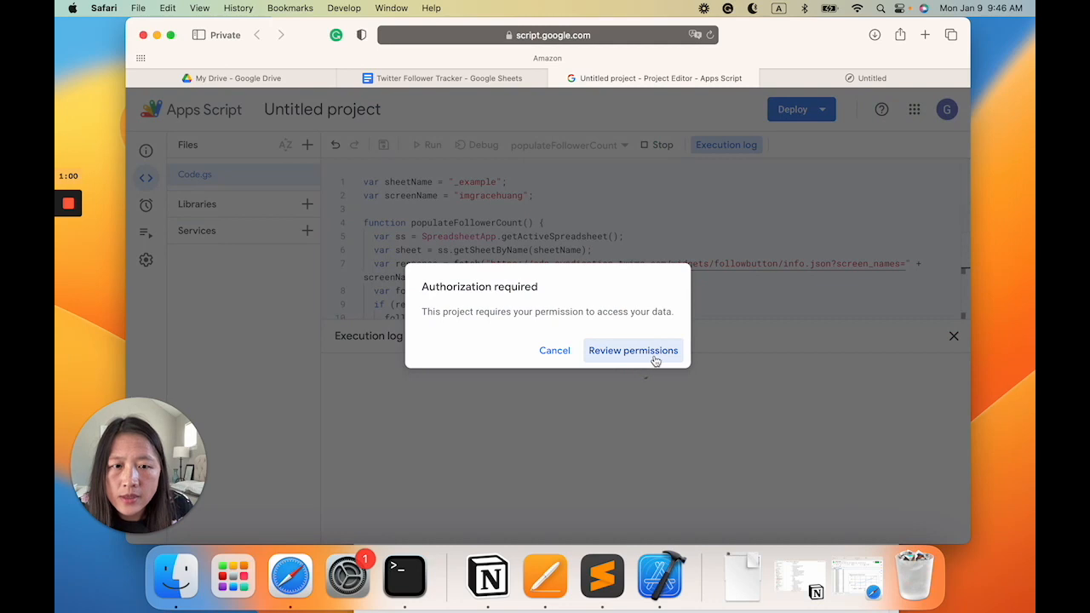
click(633, 350)
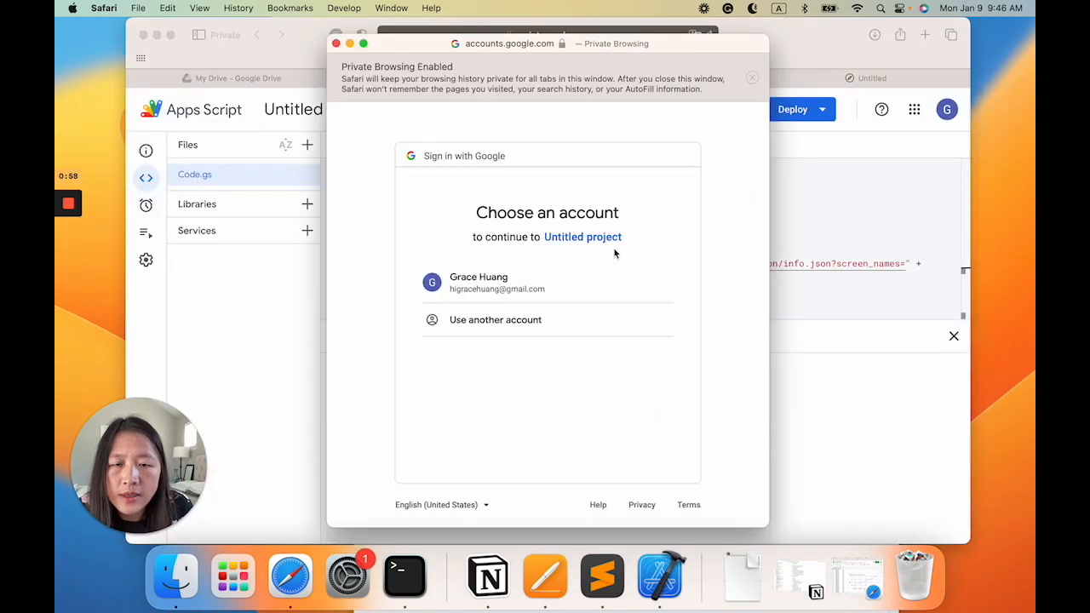
click(479, 283)
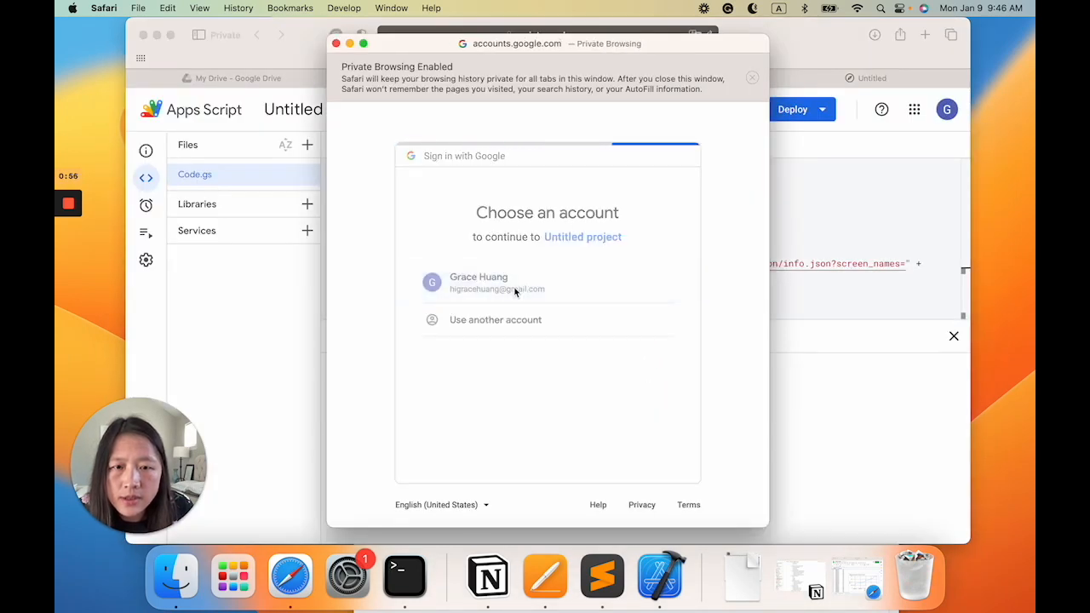
click(479, 283)
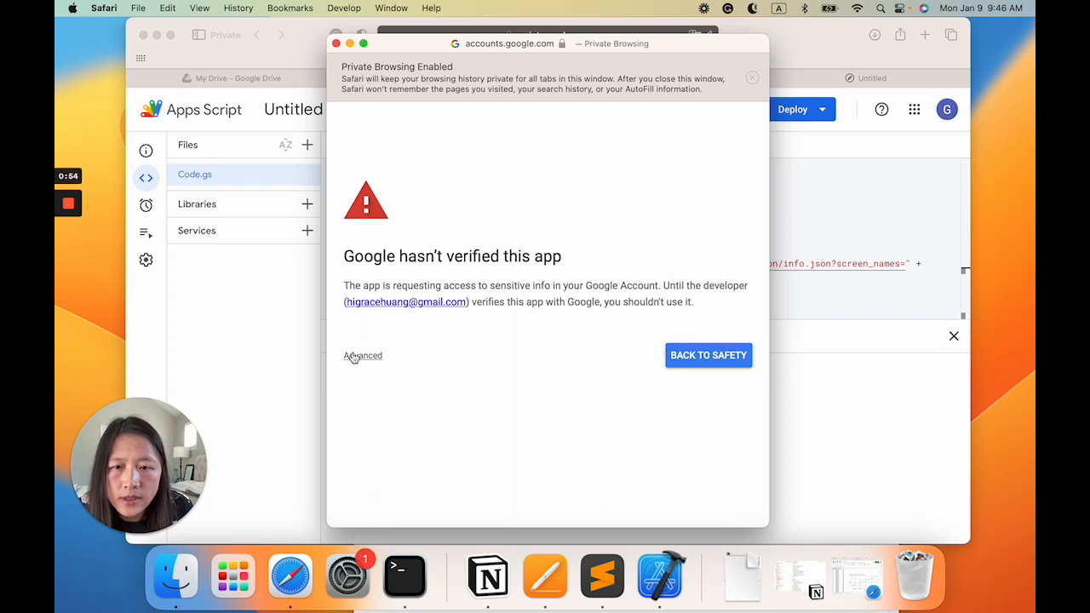
click(363, 355)
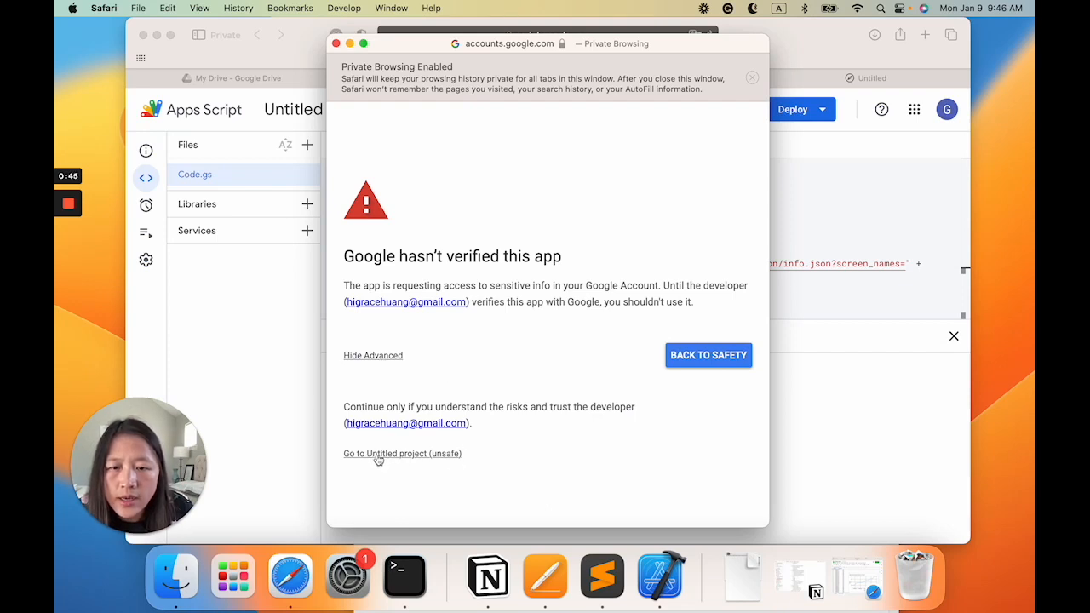
click(402, 453)
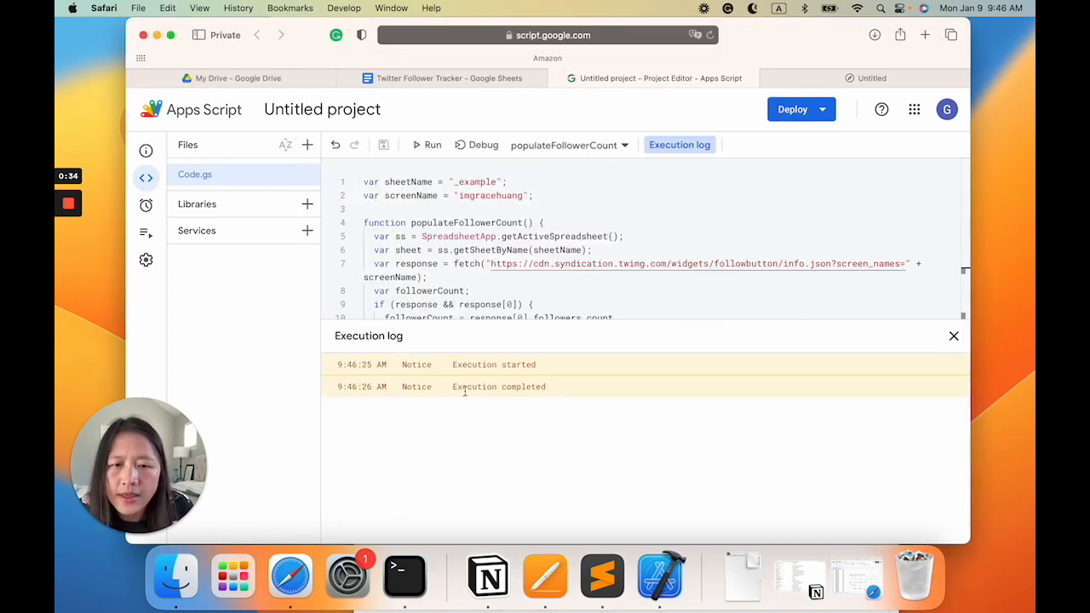
double_click(498, 387)
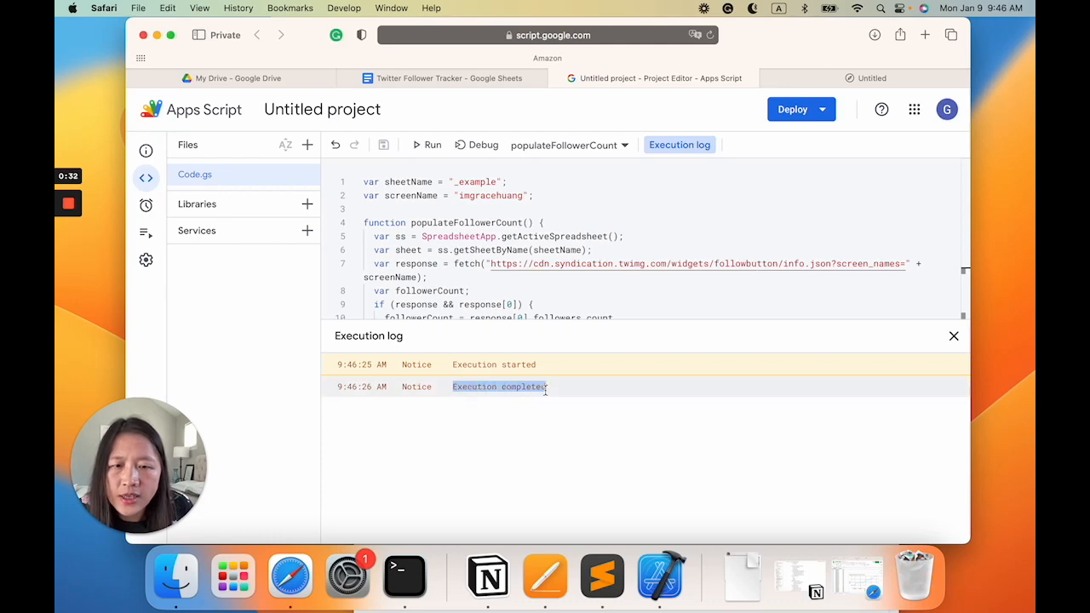
click(442, 78)
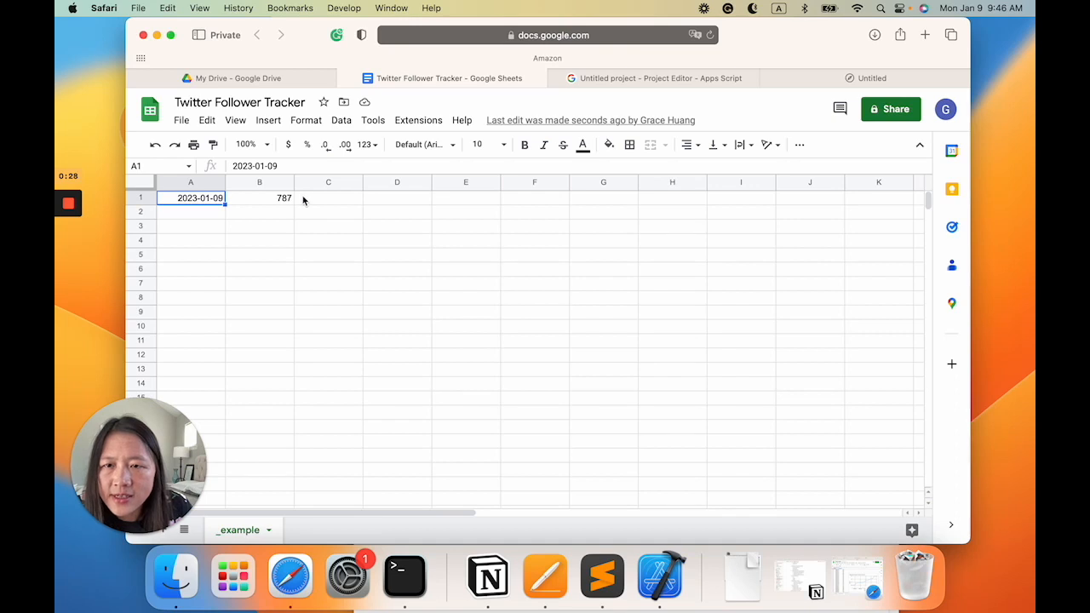
- Inspect the logged 787 follower count in the sheet, then return to Apps Script
click(260, 198)
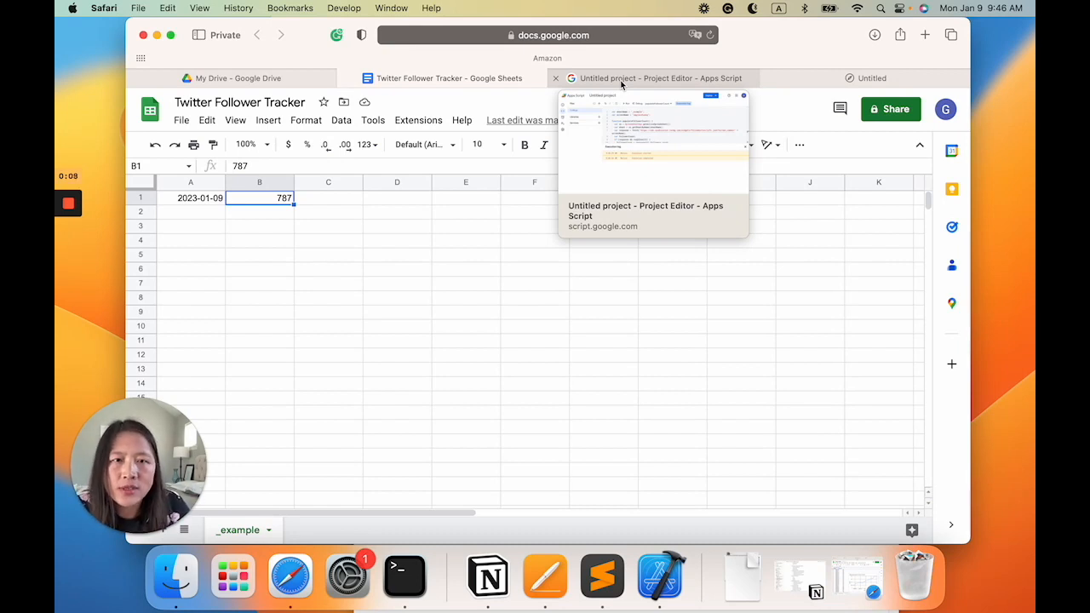
click(656, 77)
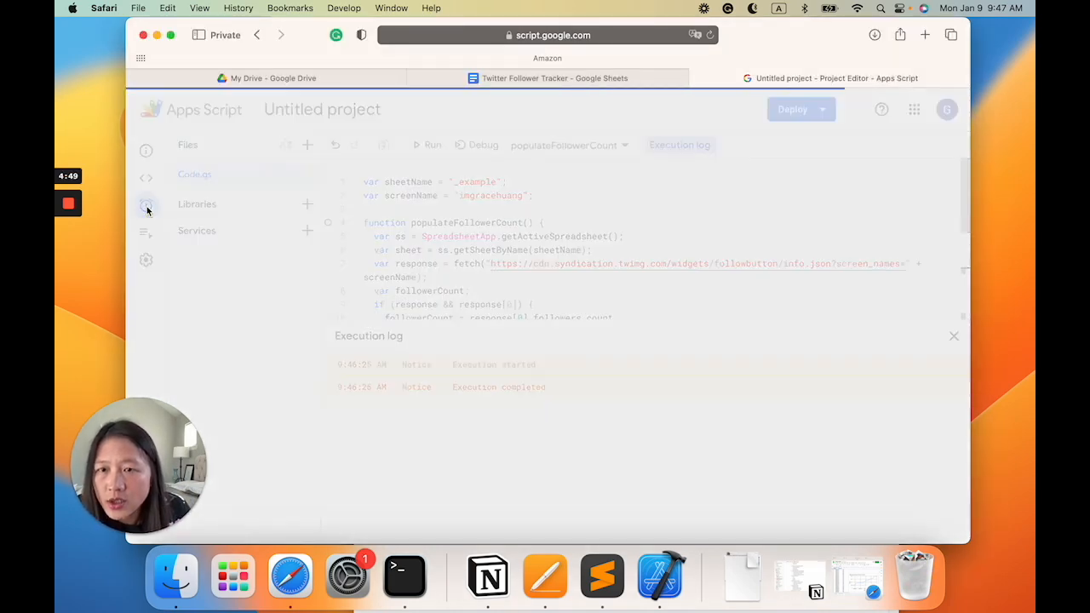
- Open the project's empty Triggers page and start adding a trigger
click(146, 206)
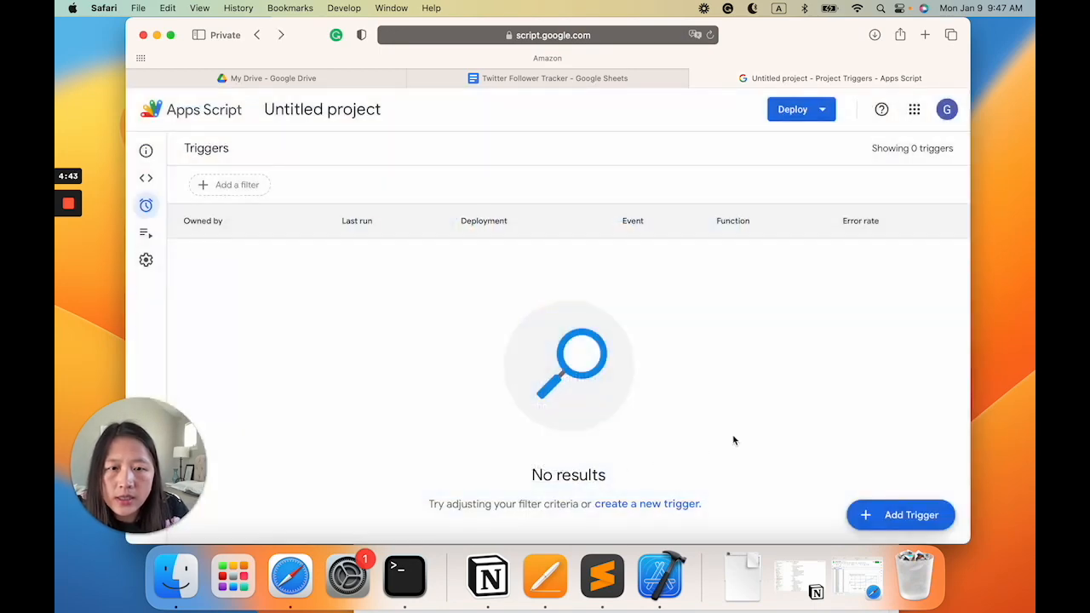
mouse_move(914, 575)
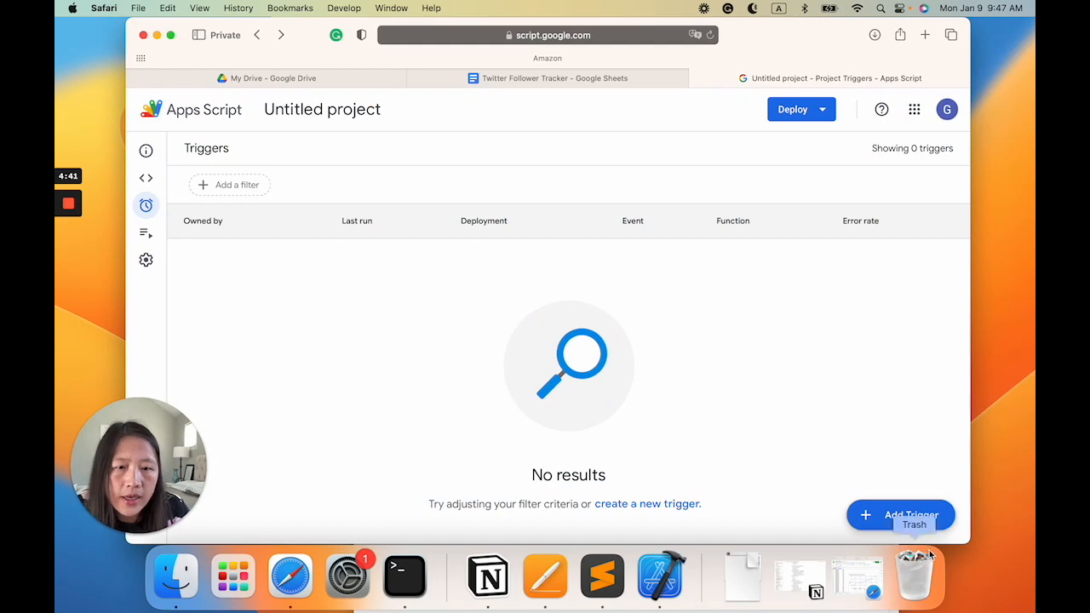
click(900, 515)
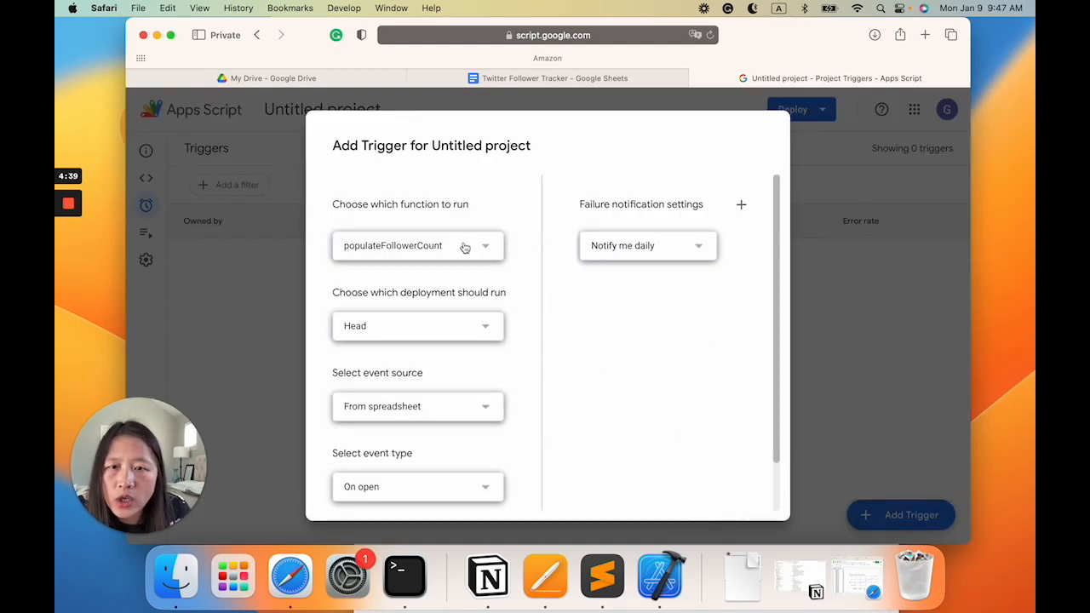
- Save a Time-driven day timer for populateFollowerCount running midnight to 1am
click(418, 245)
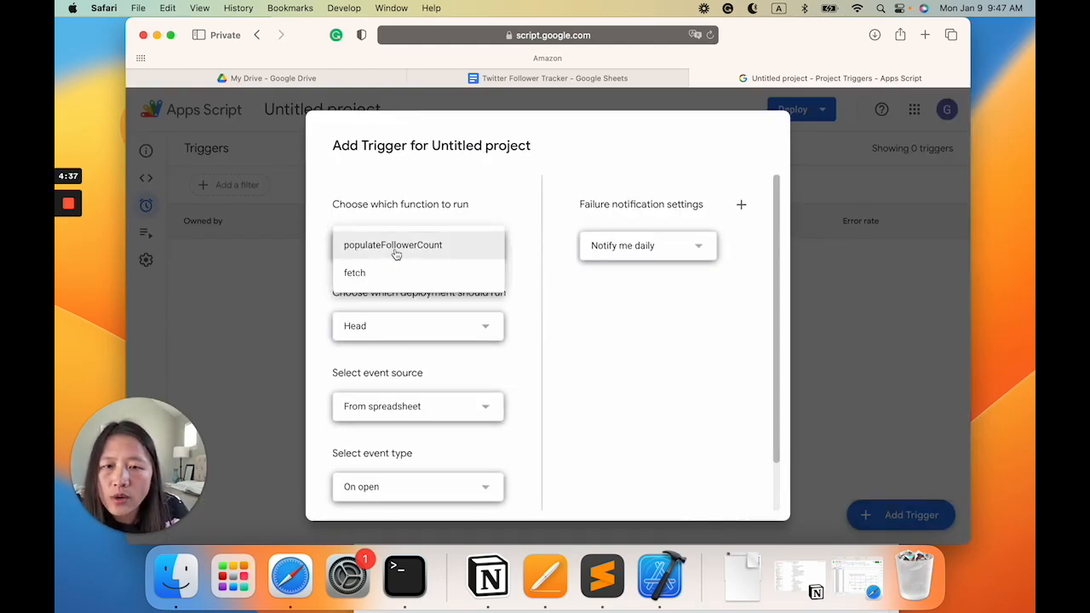
click(393, 244)
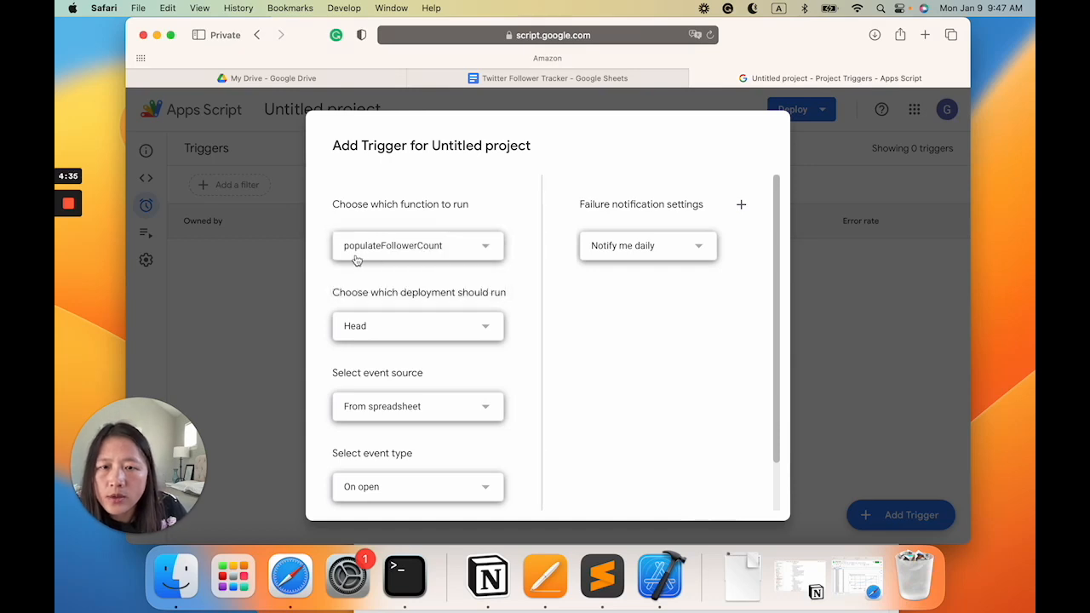
mouse_move(456, 259)
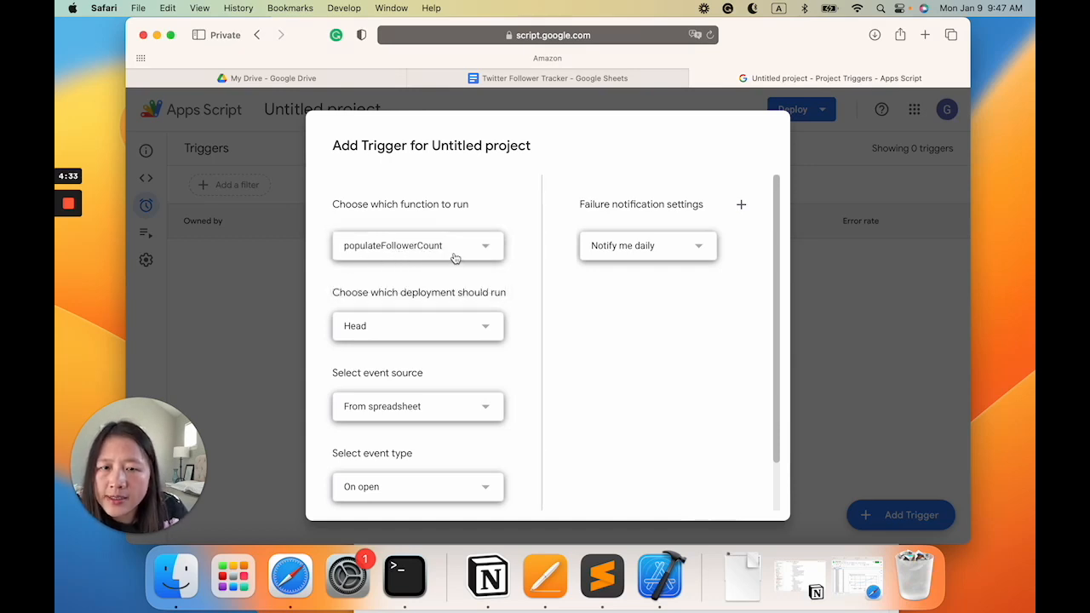
mouse_move(446, 405)
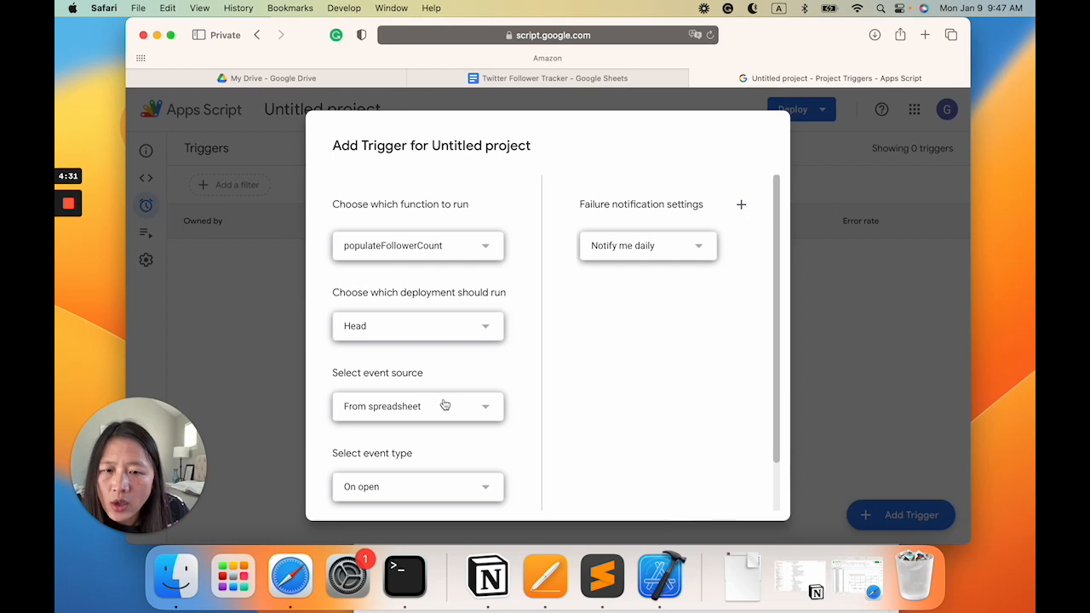
scroll(down, 3)
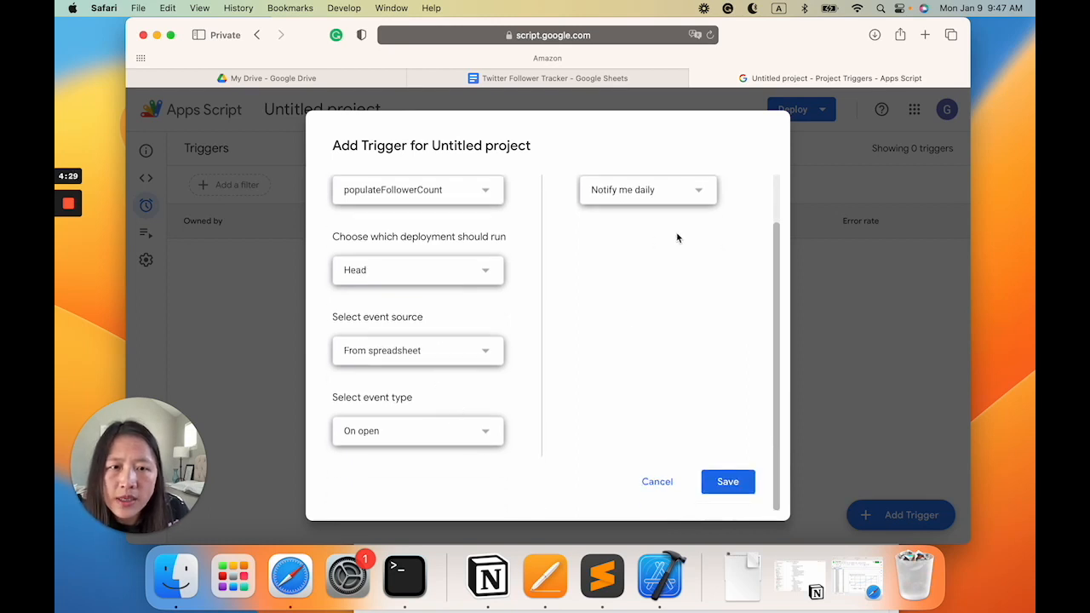
click(418, 430)
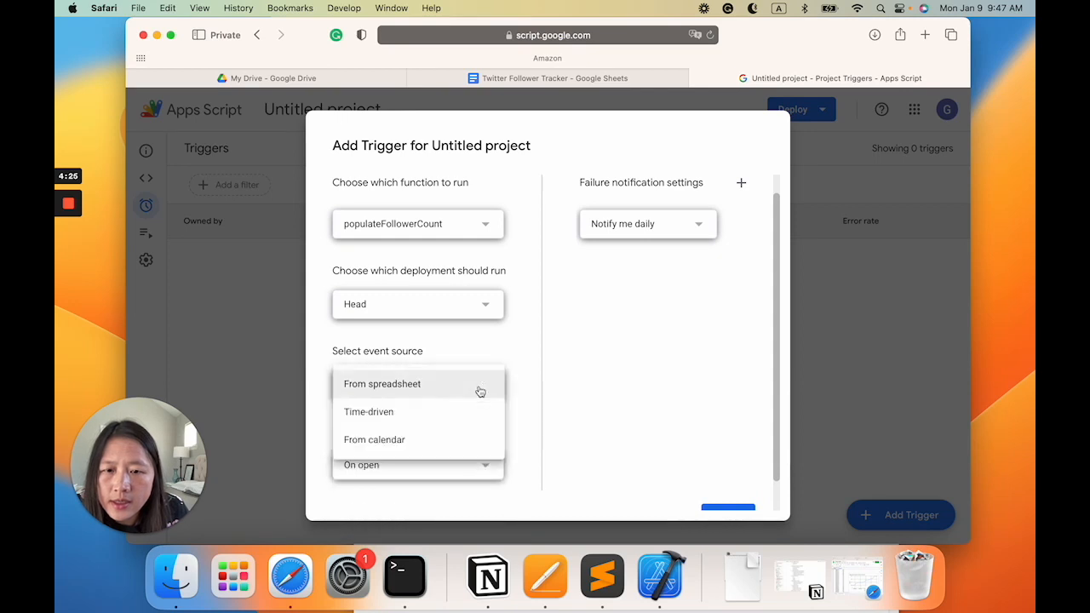
mouse_move(442, 418)
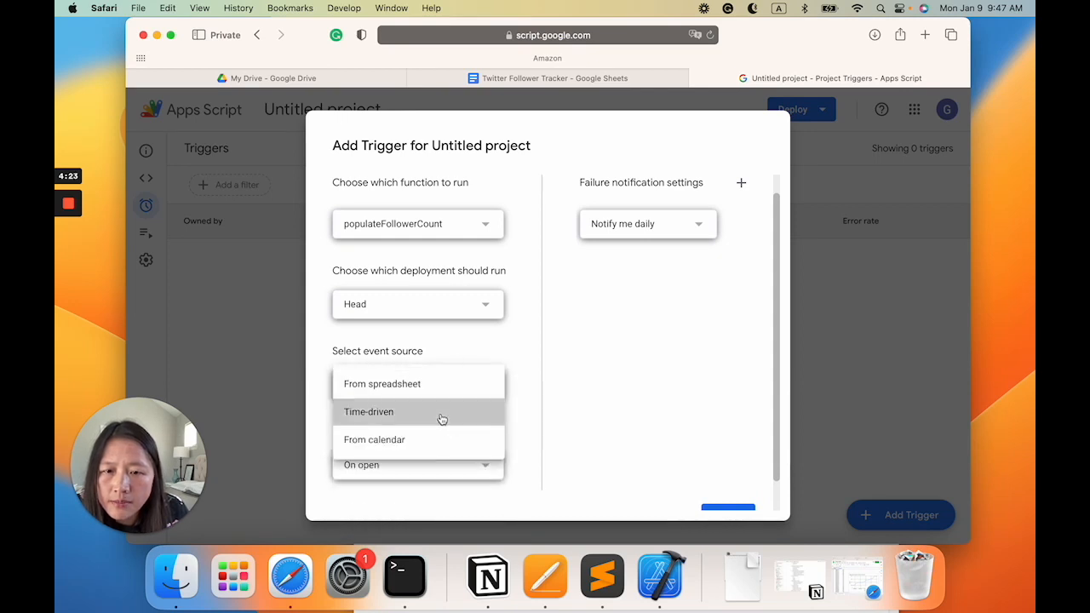
click(368, 412)
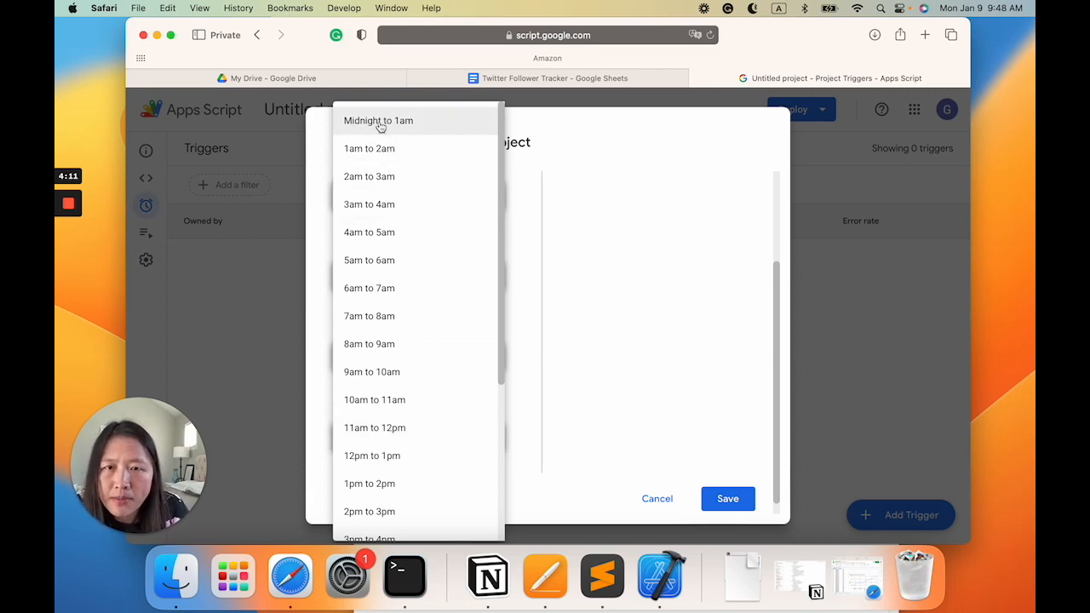
click(378, 120)
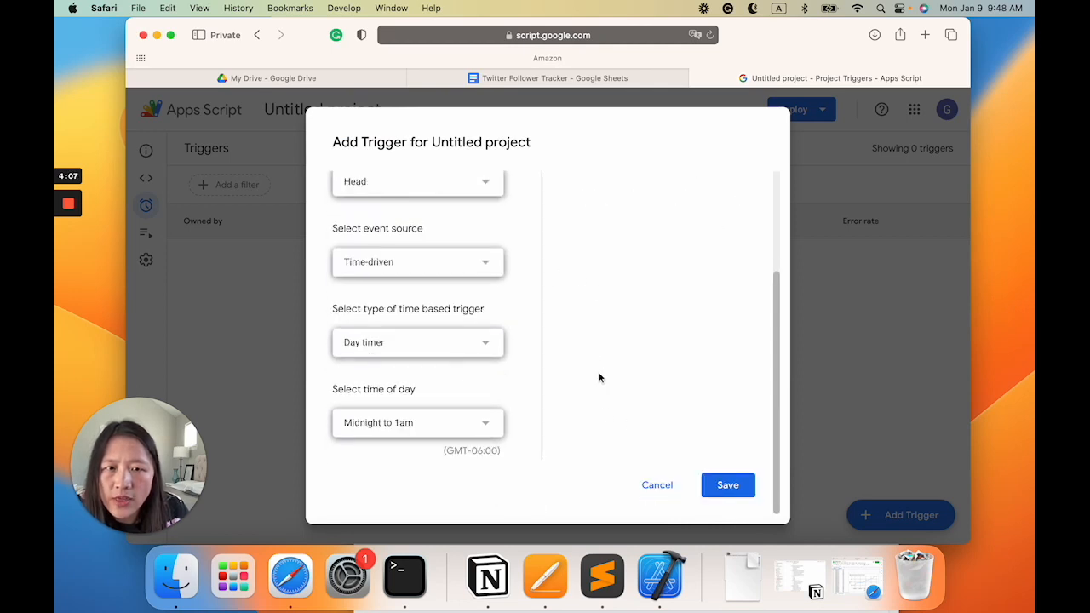
click(727, 484)
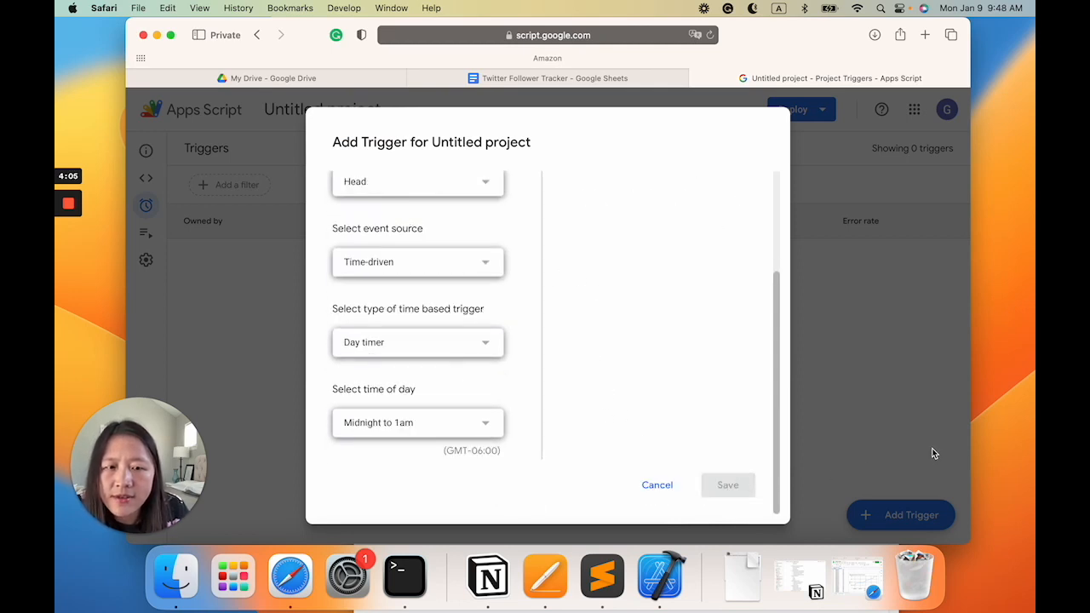
click(656, 485)
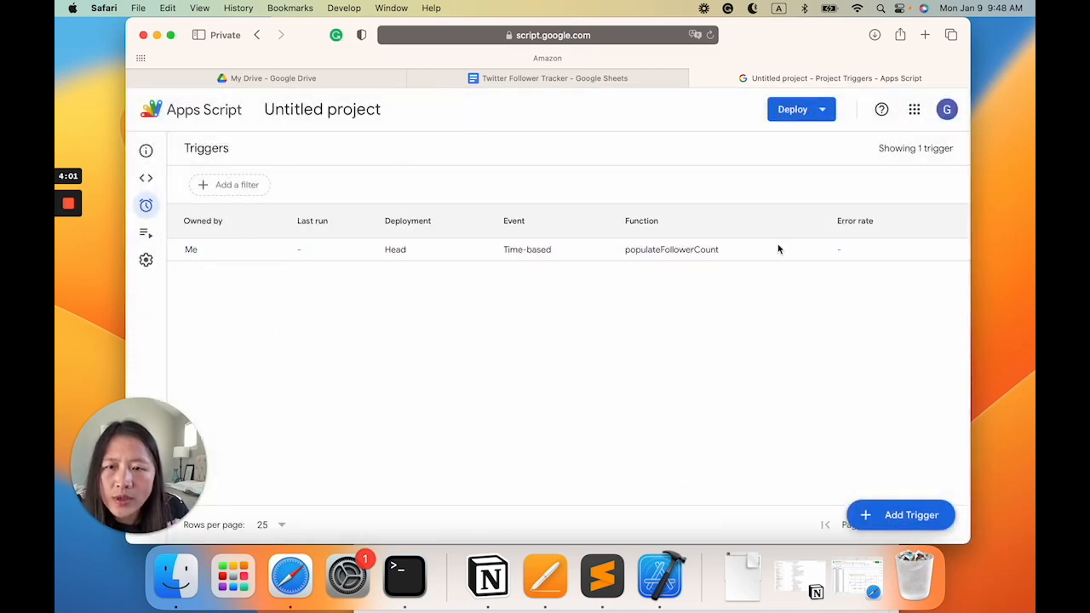
mouse_move(707, 266)
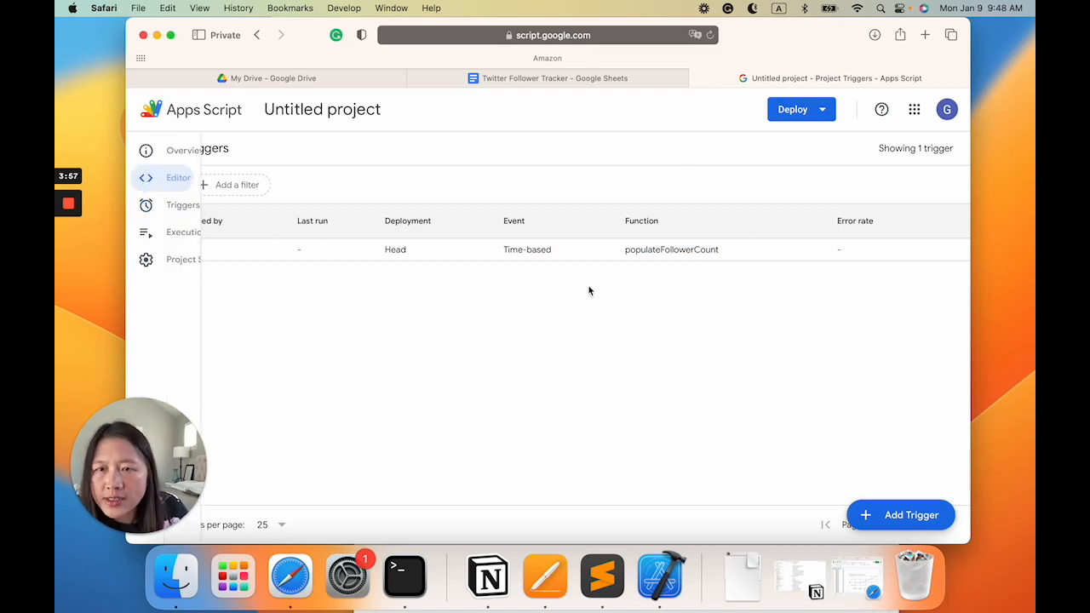
- Return from the trigger list to the populateFollowerCount code, then back to the Twitter Follower Tracker sheet
click(146, 177)
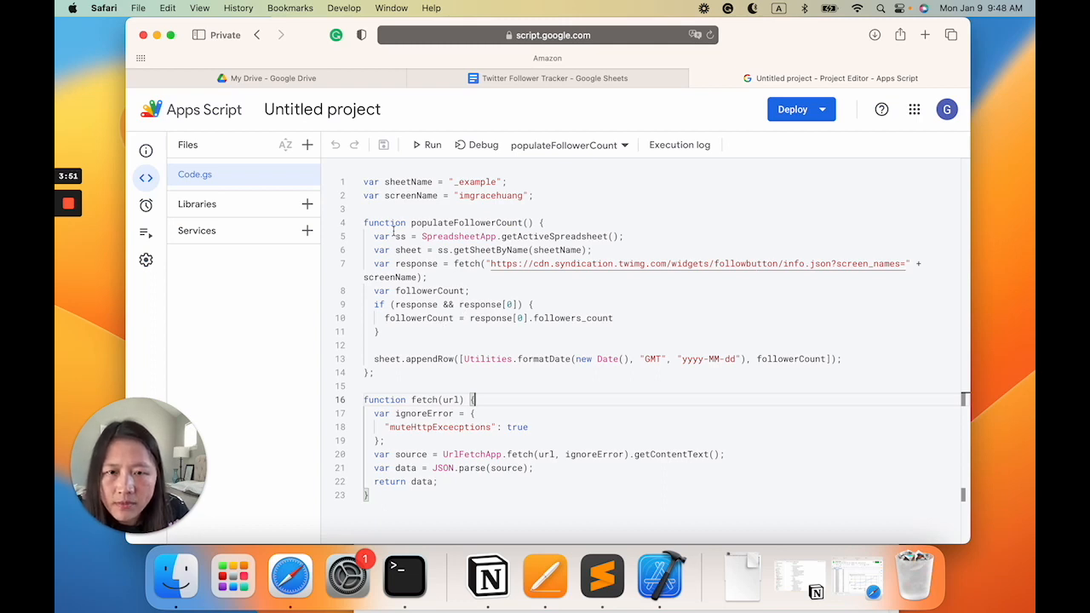
double_click(466, 222)
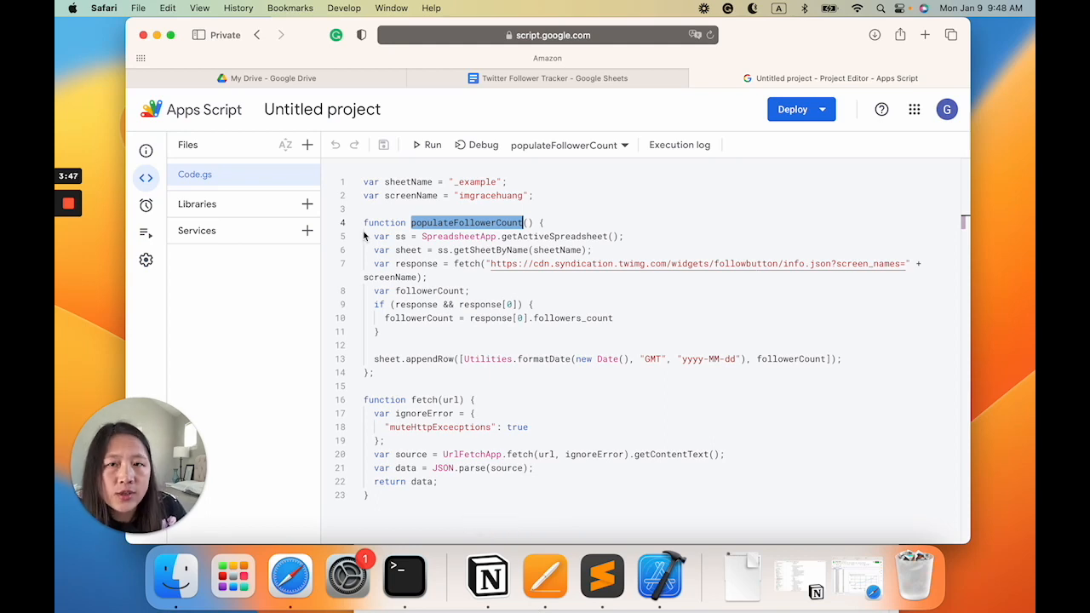
click(556, 77)
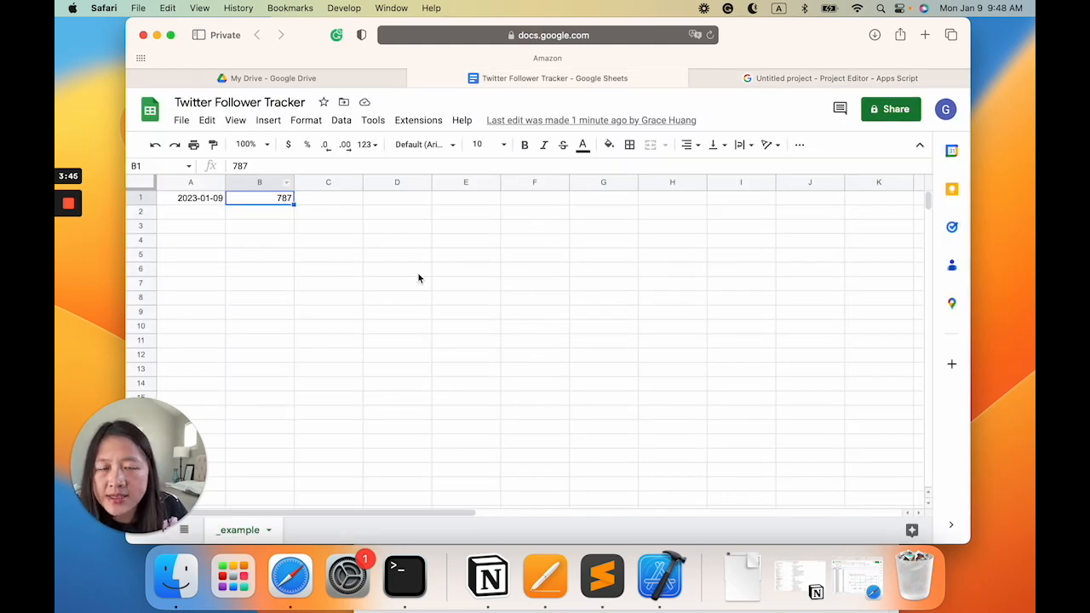